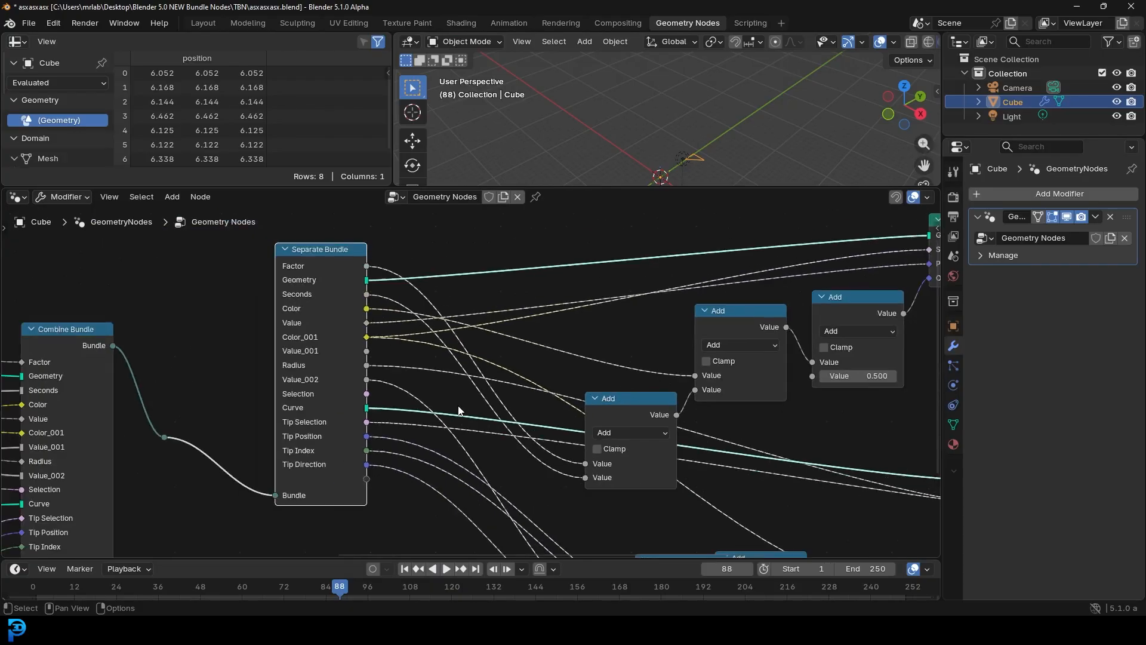
{"action": "mouse_move", "coordinate": [261, 370]}
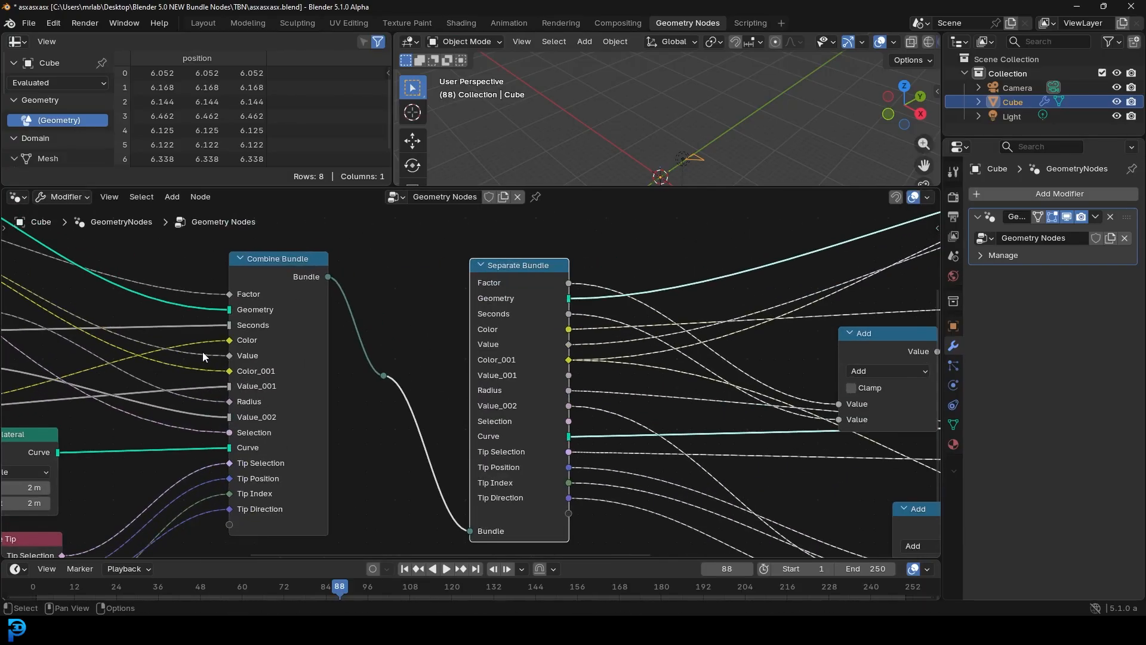
{"action": "mouse_move", "coordinate": [204, 293]}
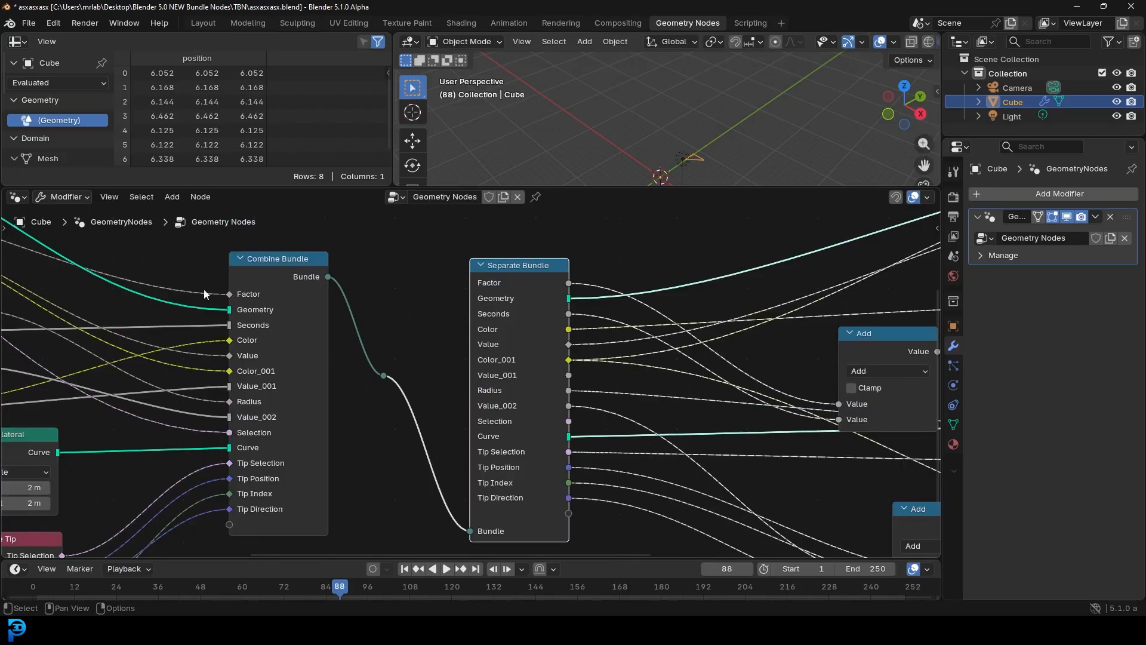
{"action": "mouse_move", "coordinate": [472, 365]}
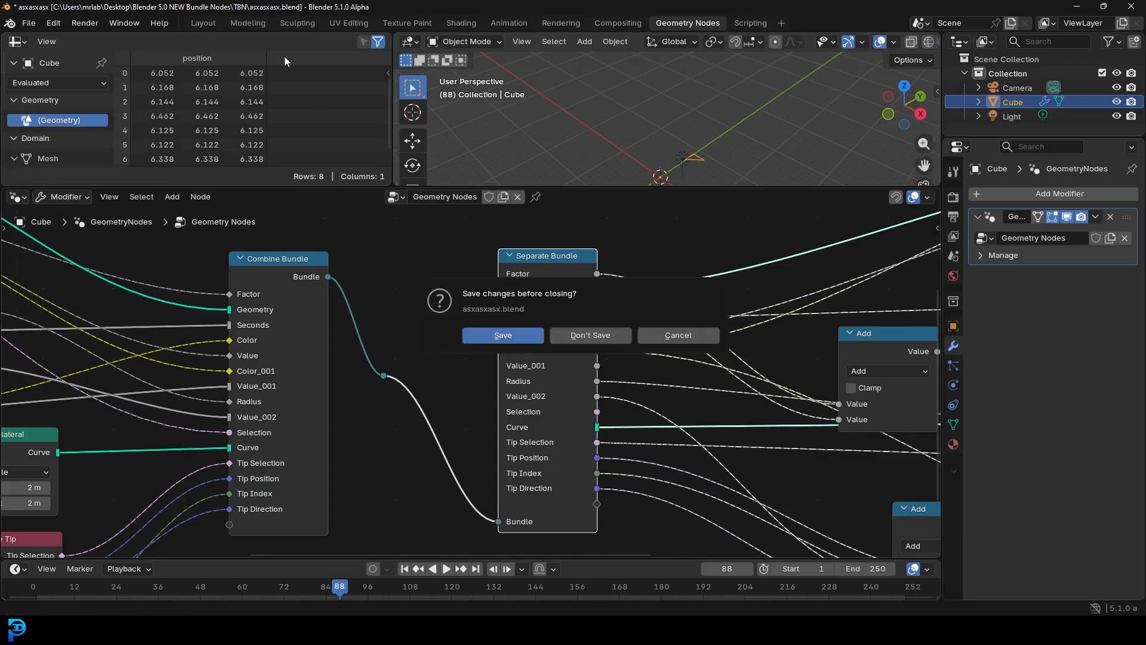
Discard the old file, create a new geometry node tree on the cube and feed a UV Sphere into Group Output
{"action": "left_click", "coordinate": [589, 334]}
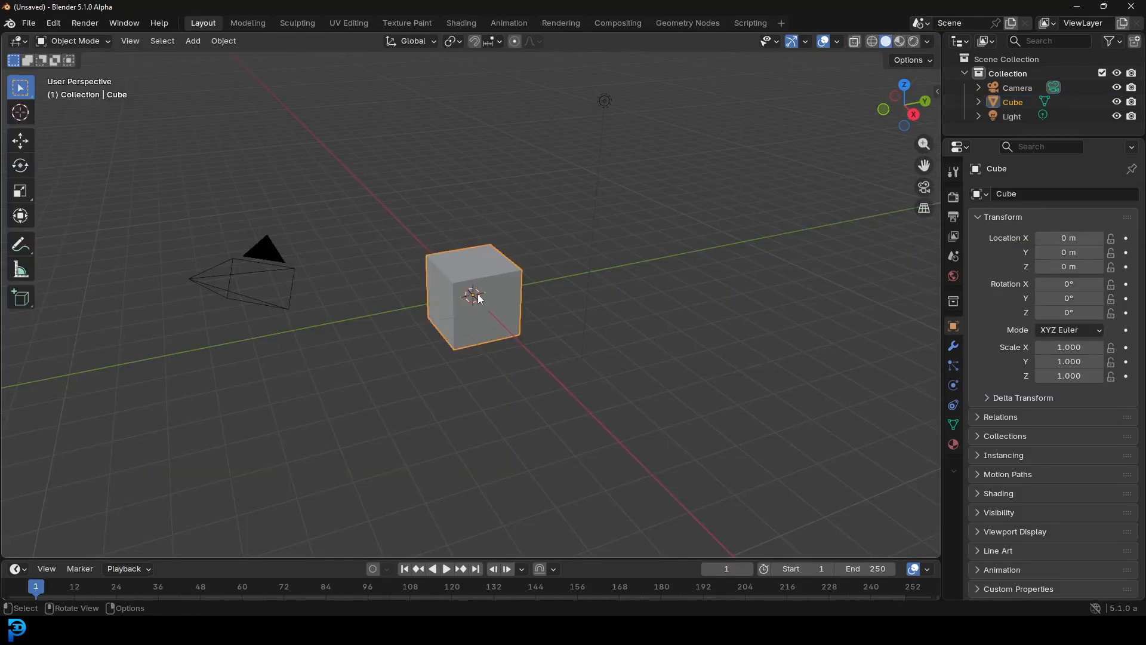
{"action": "left_click", "coordinate": [685, 23]}
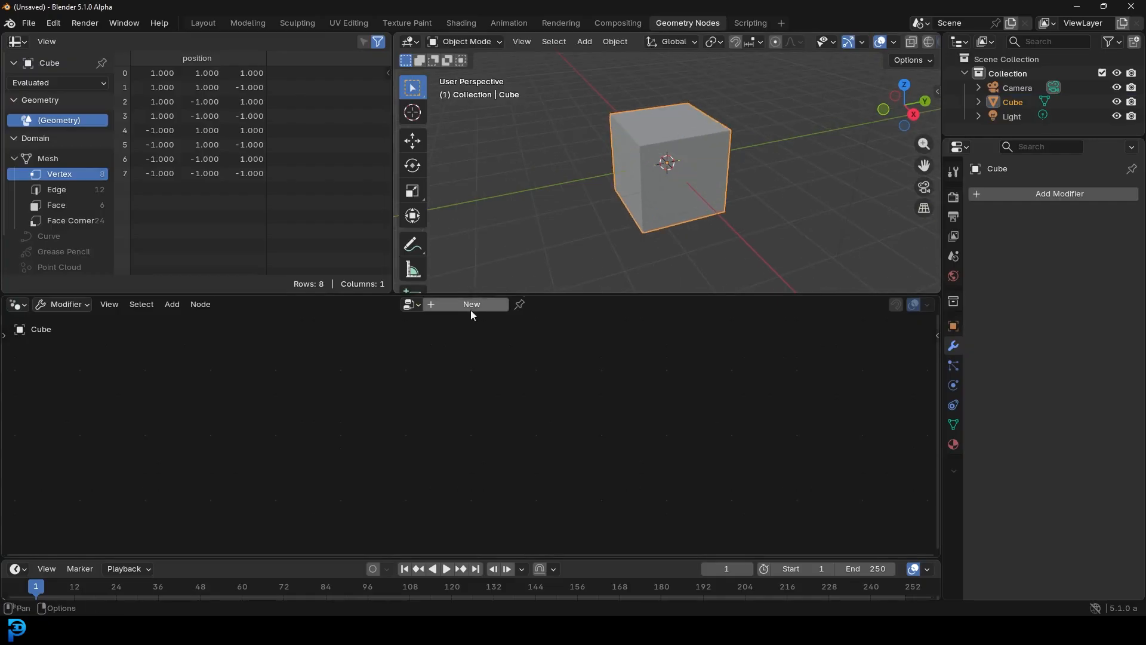
{"action": "left_click", "coordinate": [471, 304]}
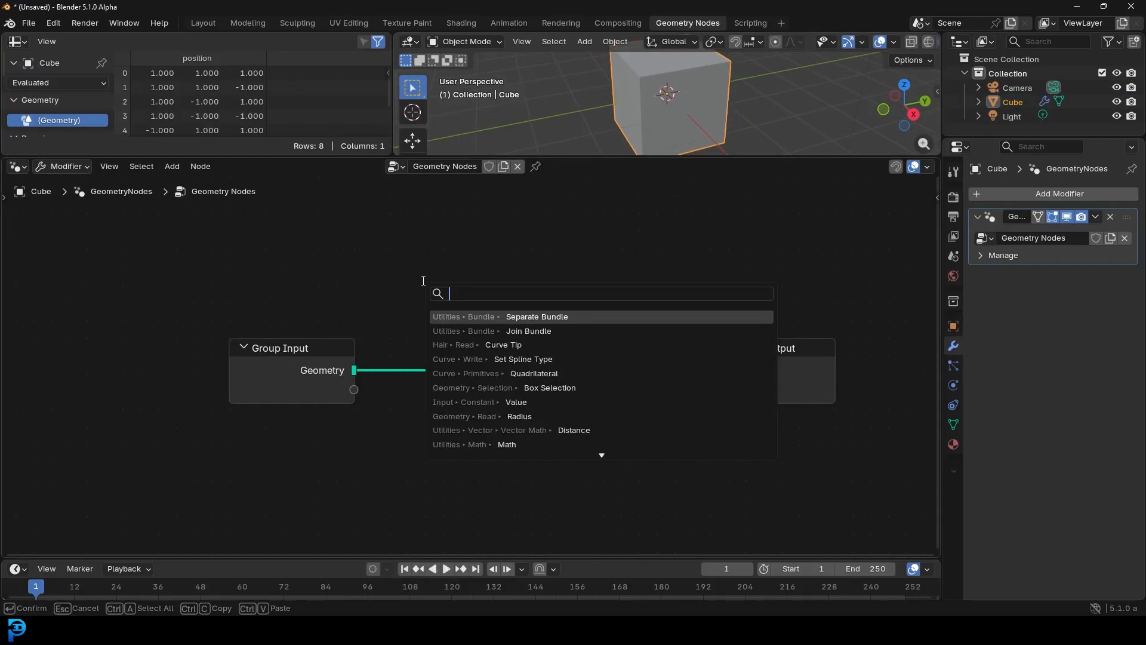
{"action": "type", "text": "sphere"}
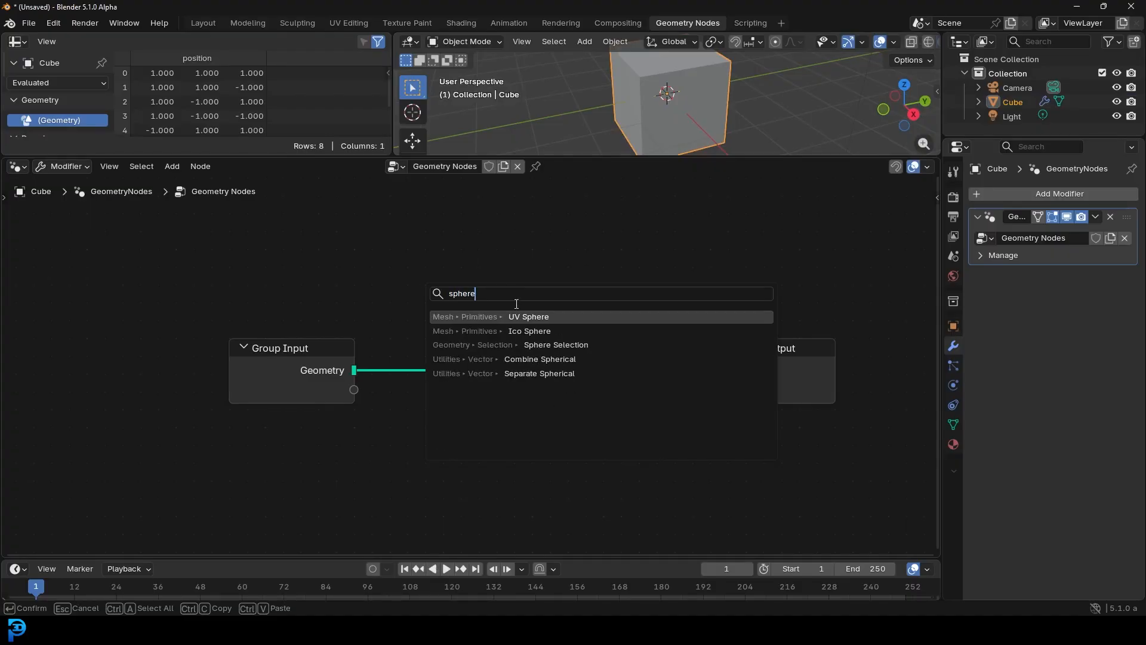
{"action": "left_click", "coordinate": [528, 316]}
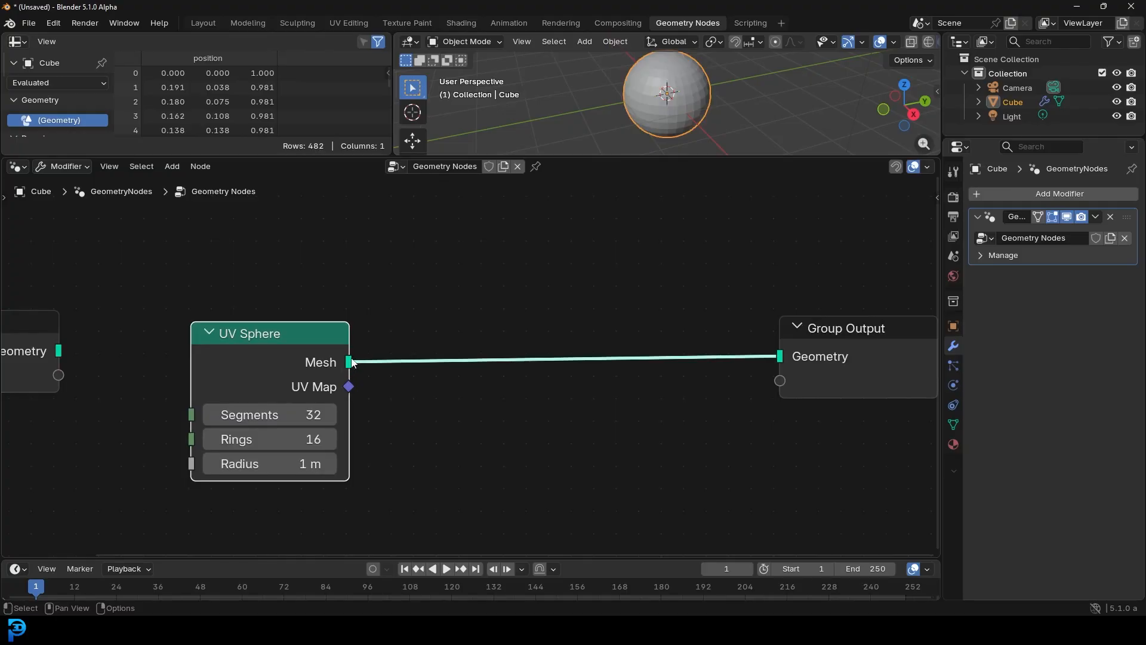
{"action": "mouse_move", "coordinate": [354, 371]}
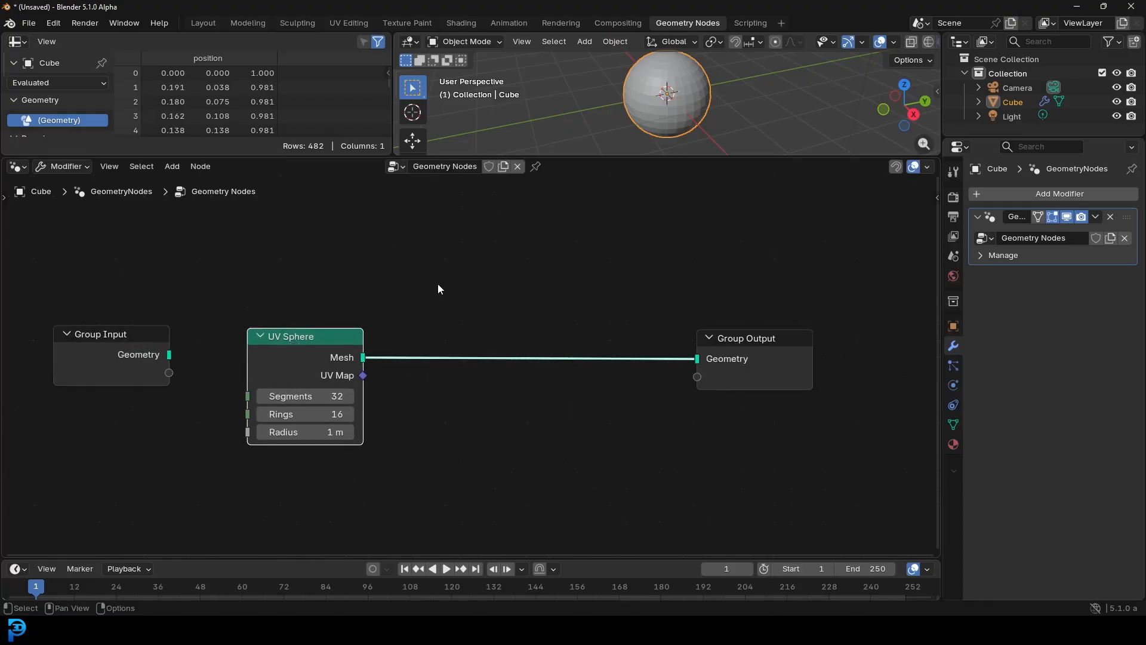
Insert Set Position after the sphere and drive its Offset from a Noise Texture's Color set to 4D
{"action": "type", "text": "set"}
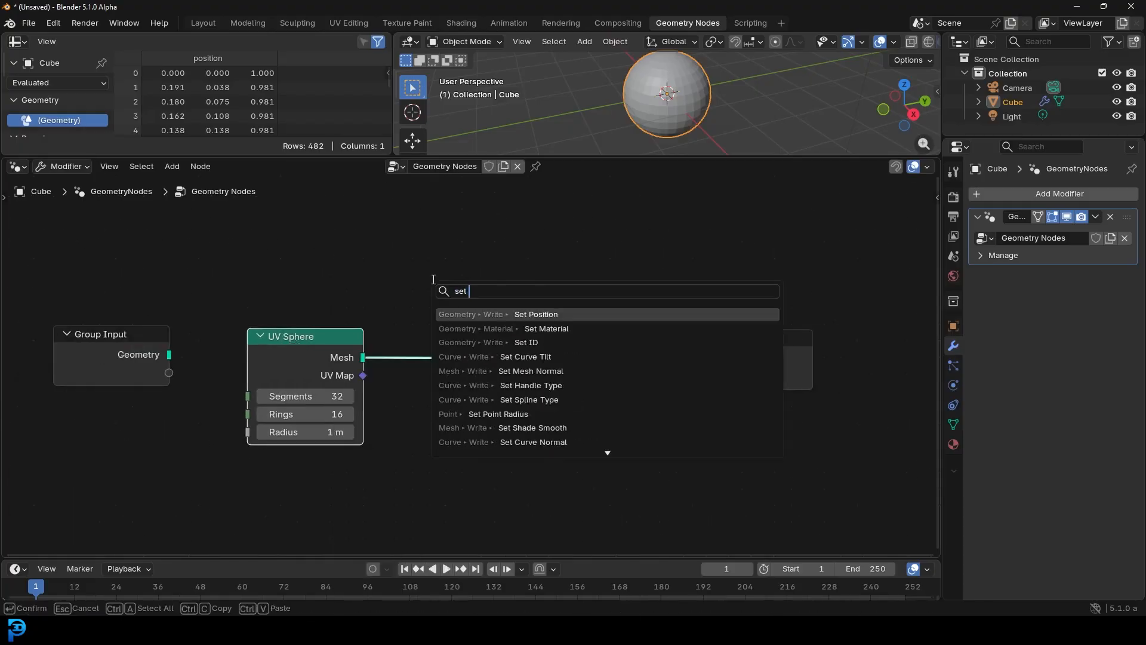
{"action": "left_click", "coordinate": [535, 314]}
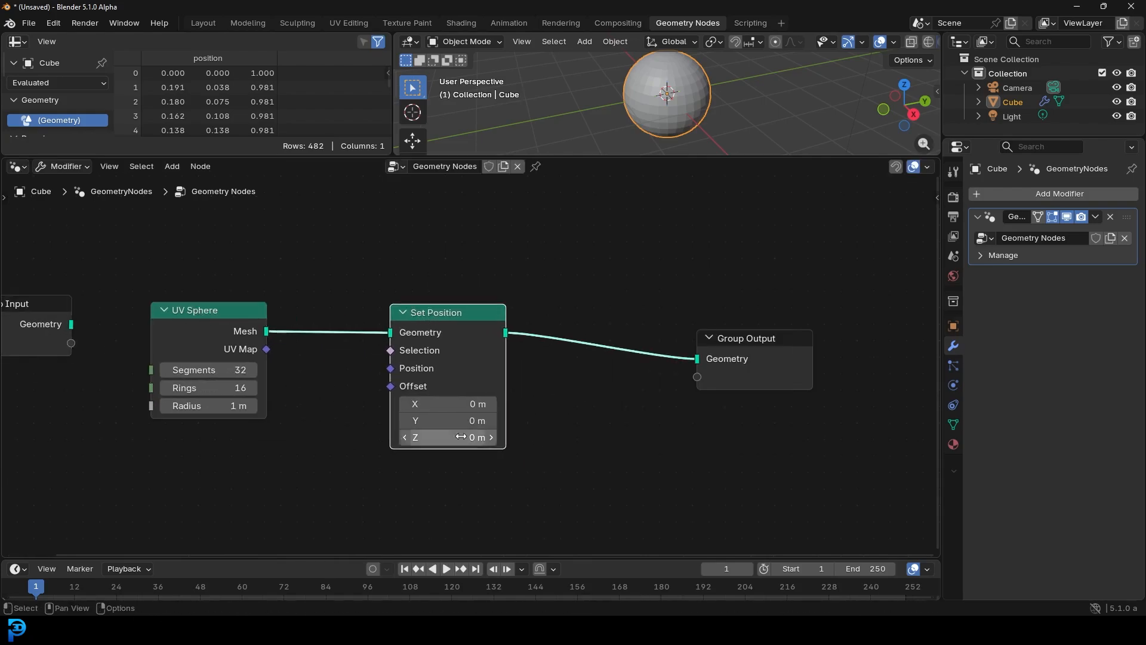
{"action": "left_click_drag", "start_coordinate": [446, 403], "coordinate": [490, 403]}
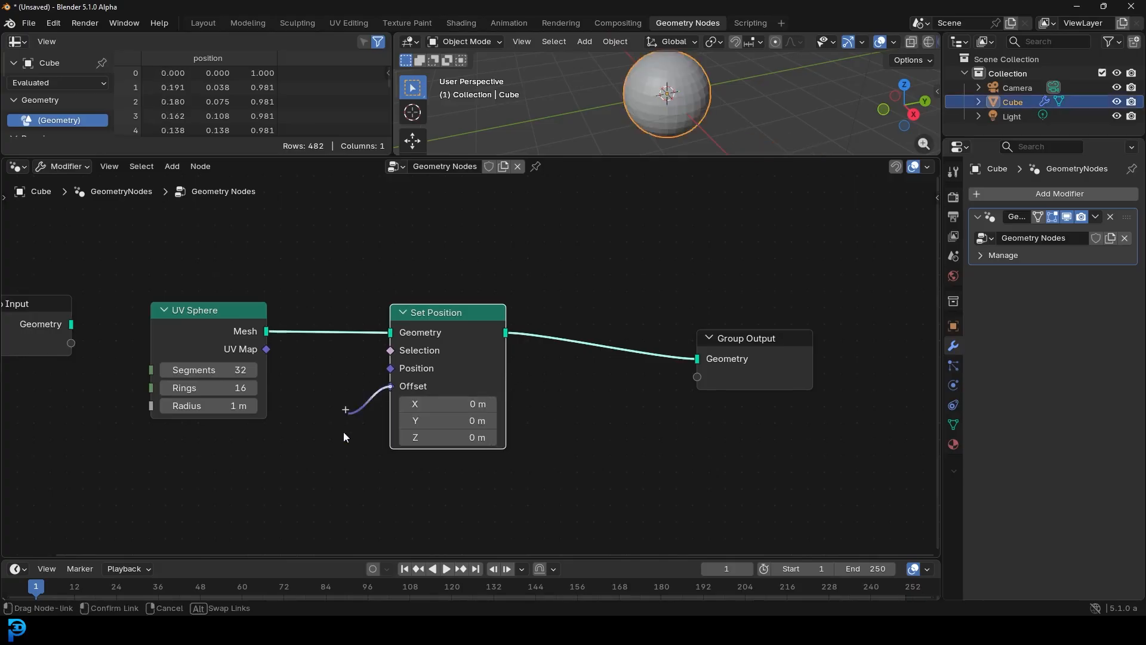
{"action": "left_click", "coordinate": [345, 410]}
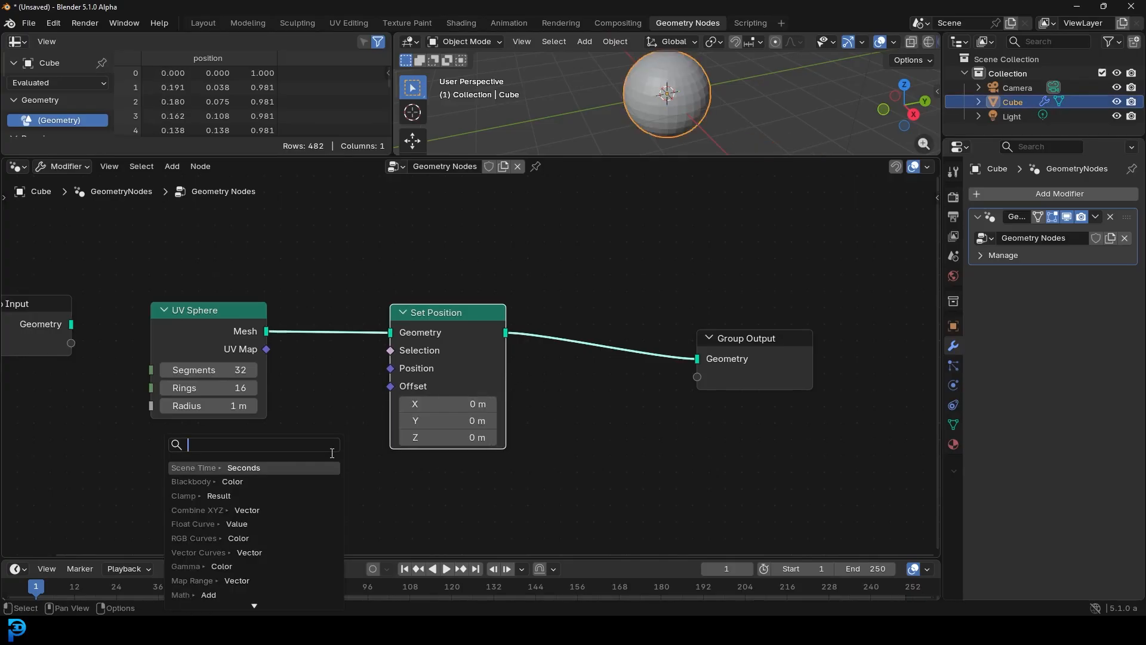
{"action": "type", "text": "nois"}
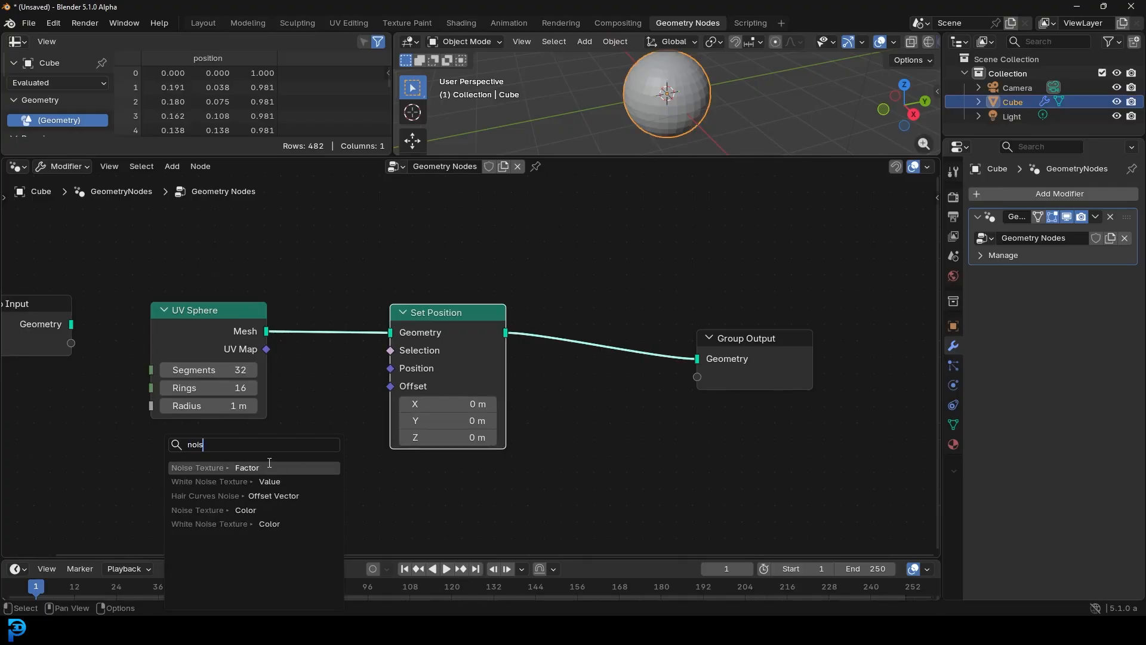
{"action": "mouse_move", "coordinate": [244, 510]}
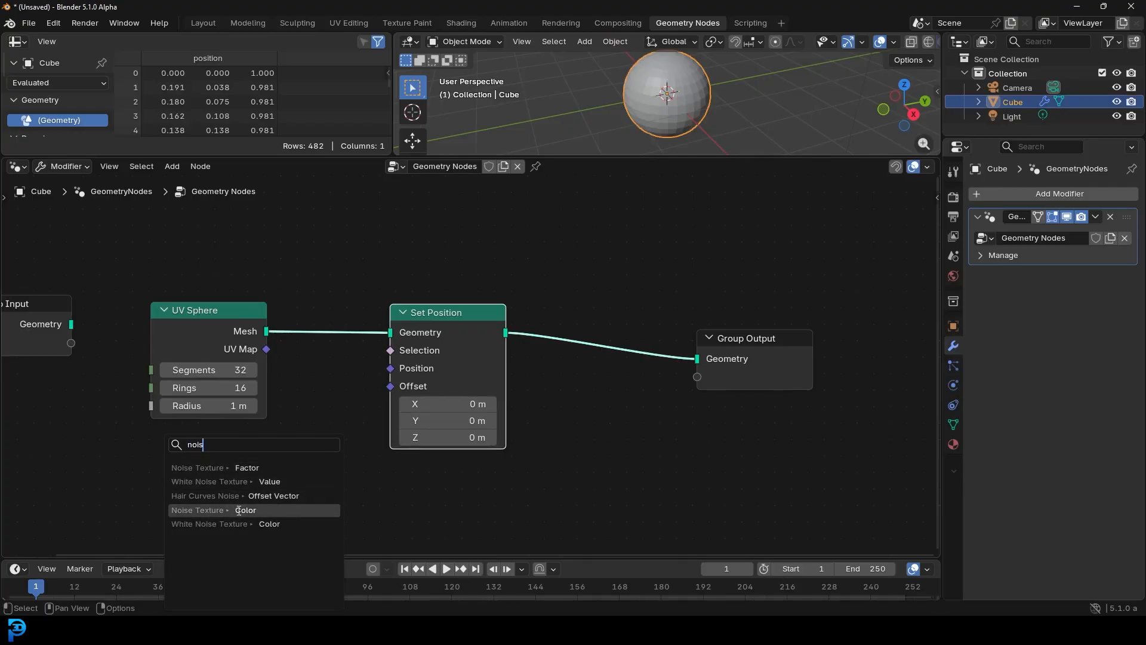
{"action": "left_click", "coordinate": [245, 509]}
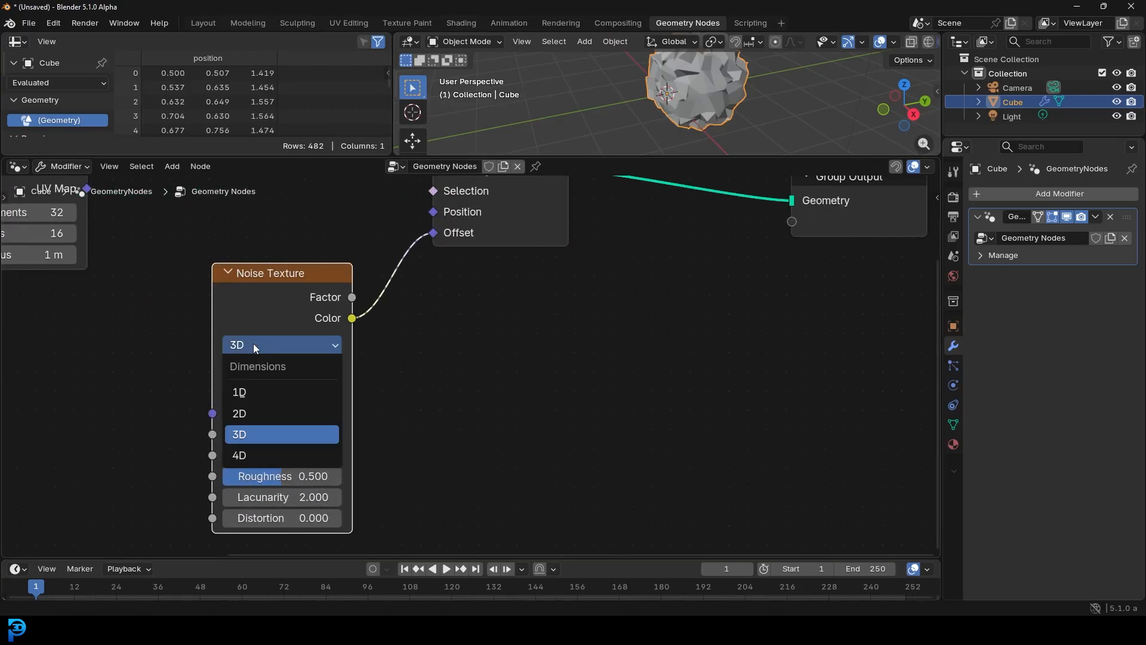
{"action": "left_click", "coordinate": [238, 455]}
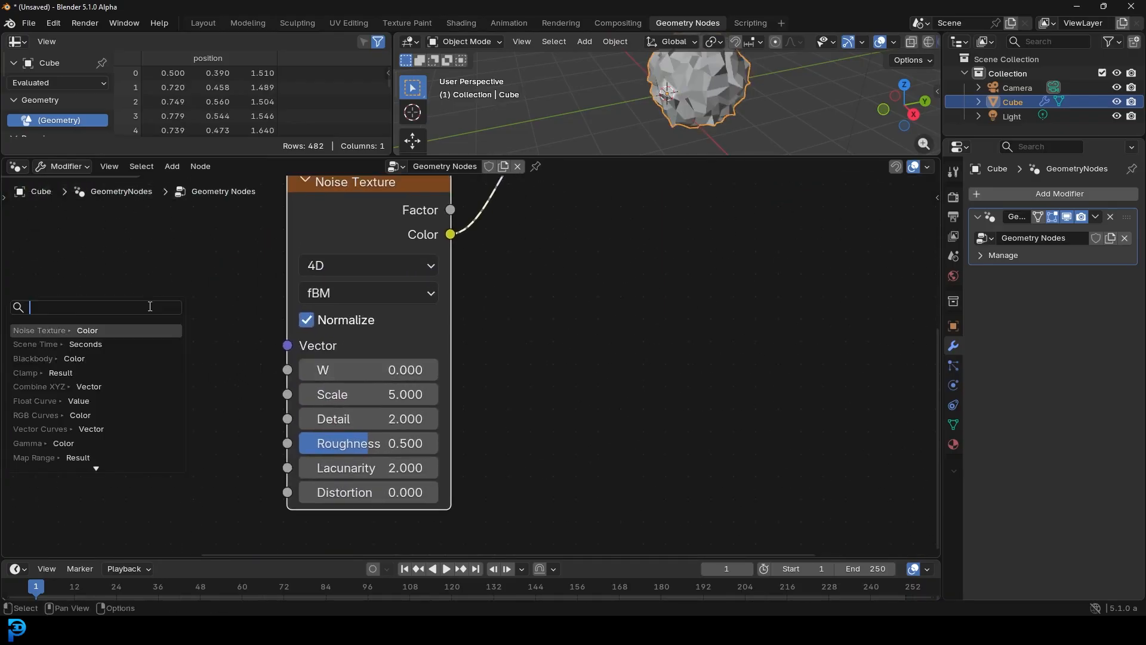
Feed Scene Time seconds through a Math node set to Multiply into the noise W input
{"action": "type", "text": "scr"}
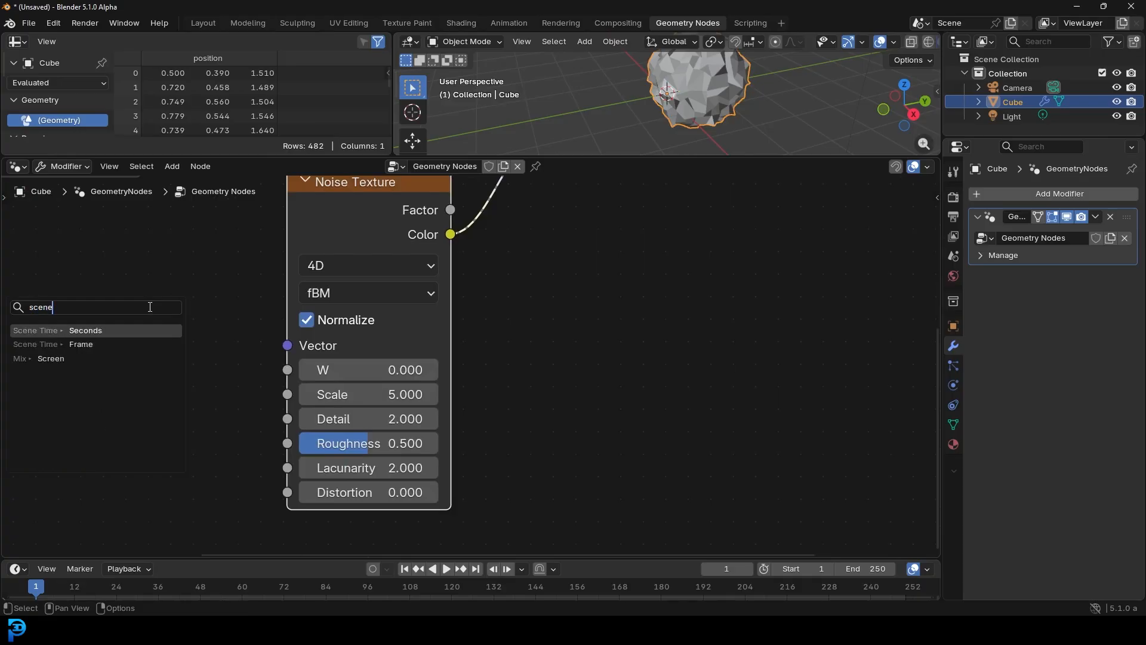
{"action": "left_click", "coordinate": [85, 330]}
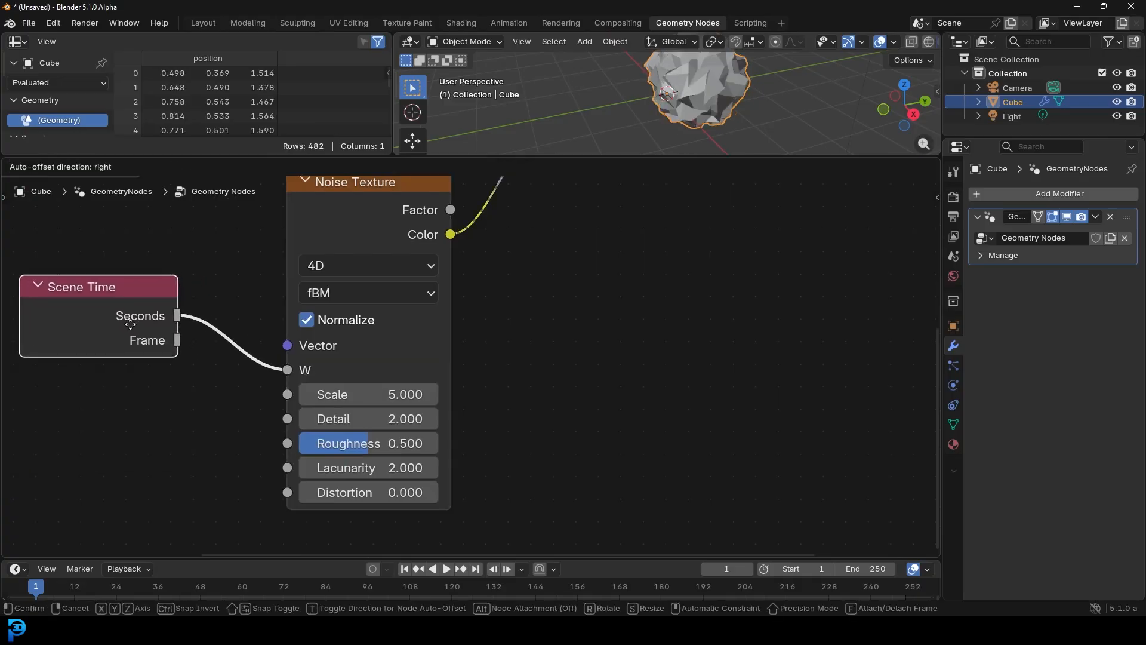
{"action": "left_click", "coordinate": [439, 568]}
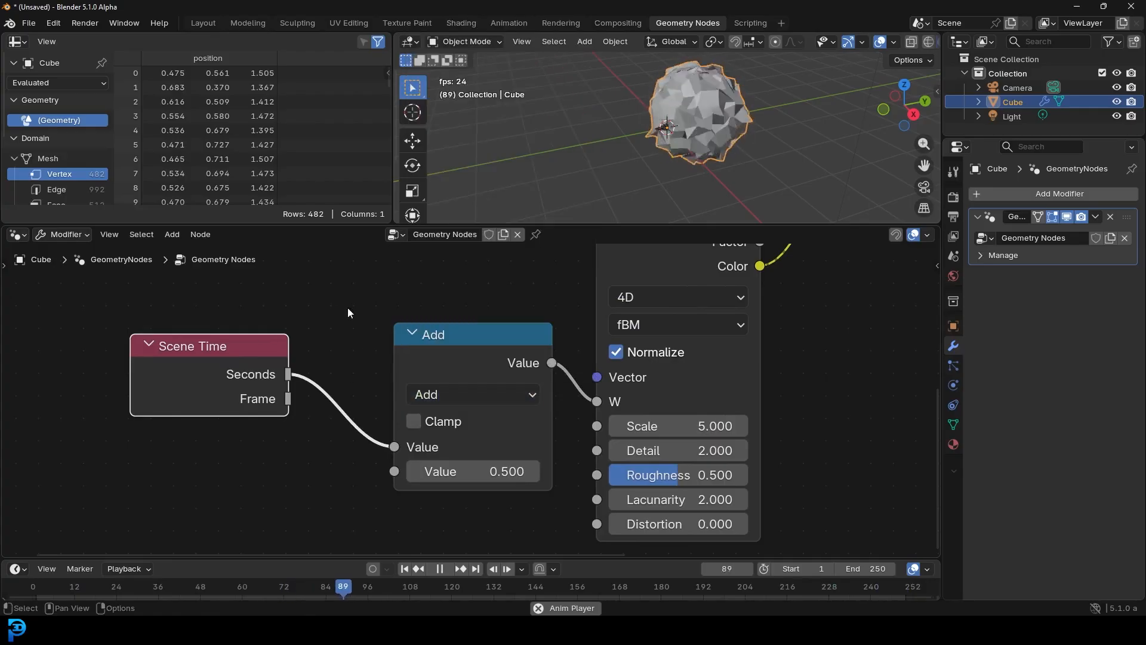
{"action": "left_click", "coordinate": [473, 394]}
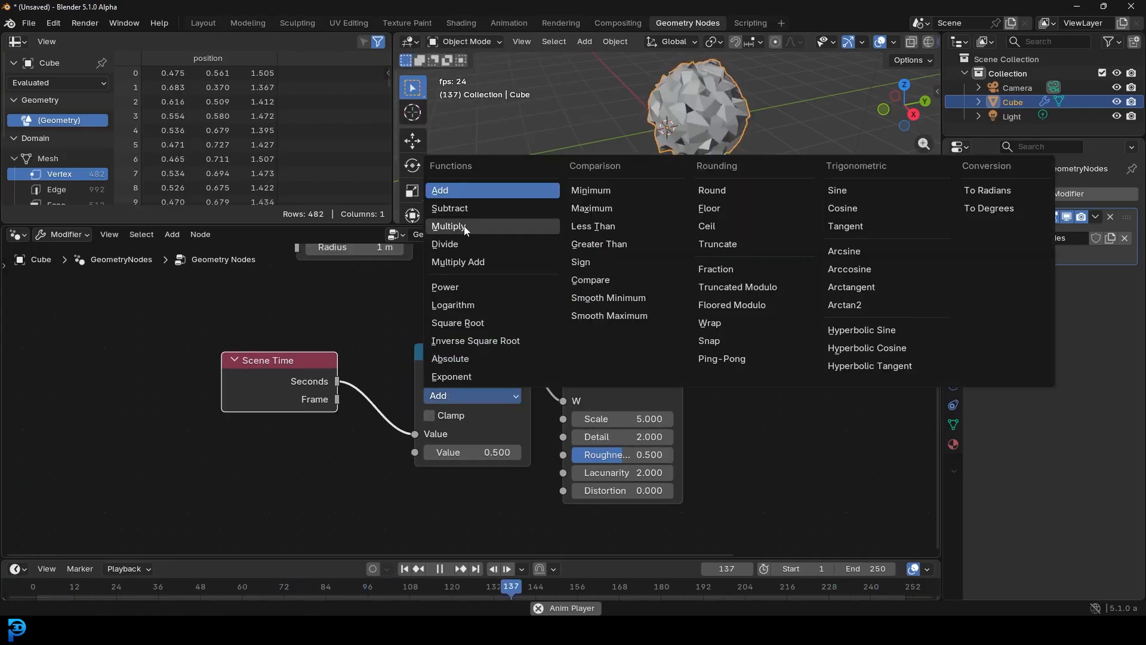
{"action": "left_click", "coordinate": [450, 226]}
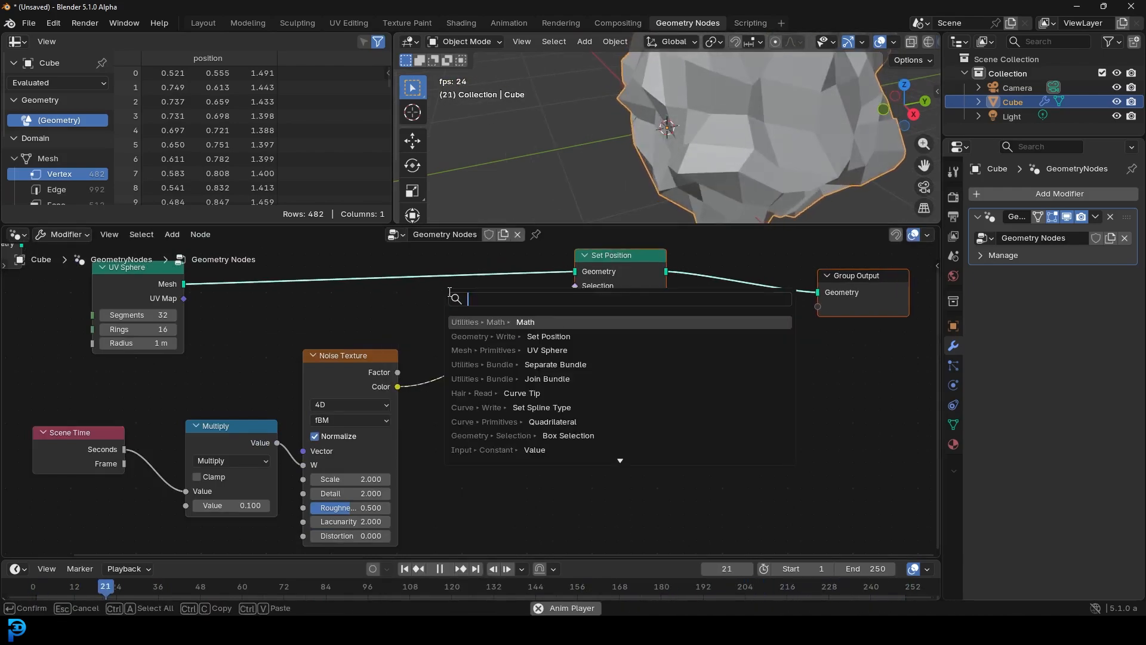
Insert a Vector Math node between the noise Color and the Offset and choose its operation
{"action": "type", "text": "vect"}
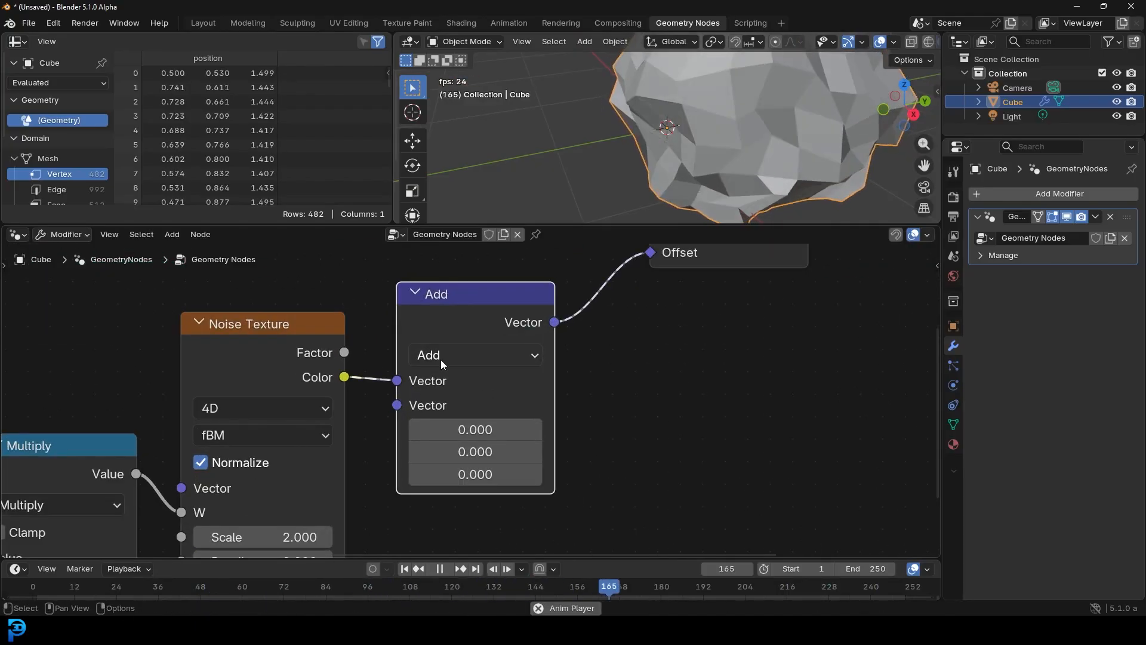
{"action": "left_click", "coordinate": [474, 355]}
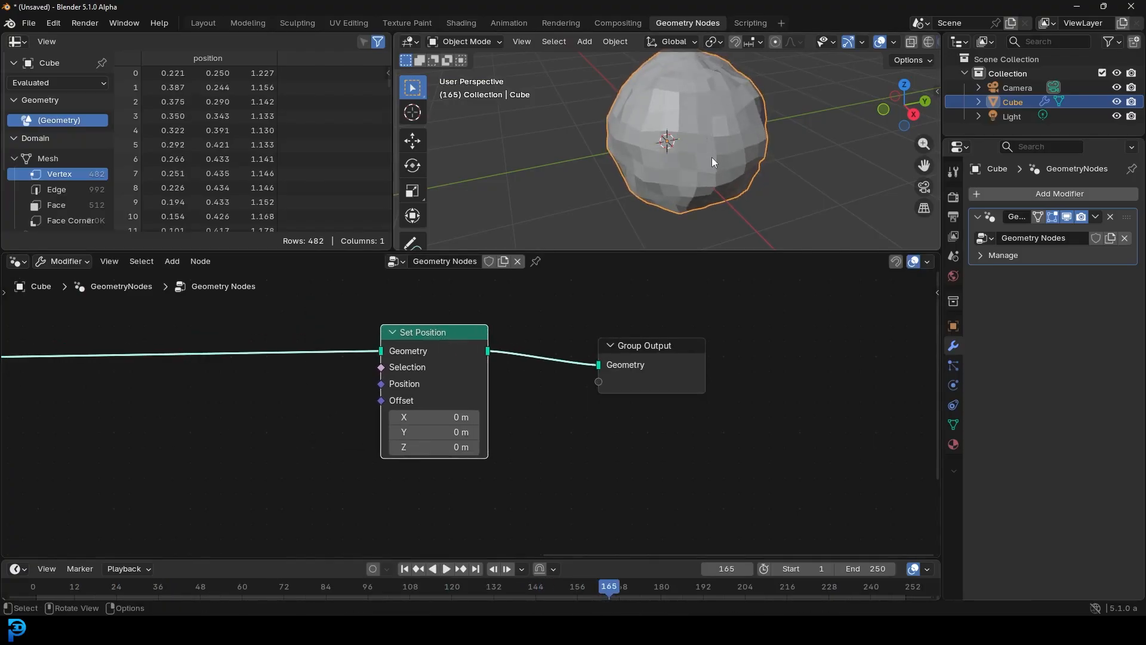
Move Group Output right, add a Join Geometry before it and feed the Set Position result into it
{"action": "left_click_drag", "start_coordinate": [643, 345], "coordinate": [737, 341]}
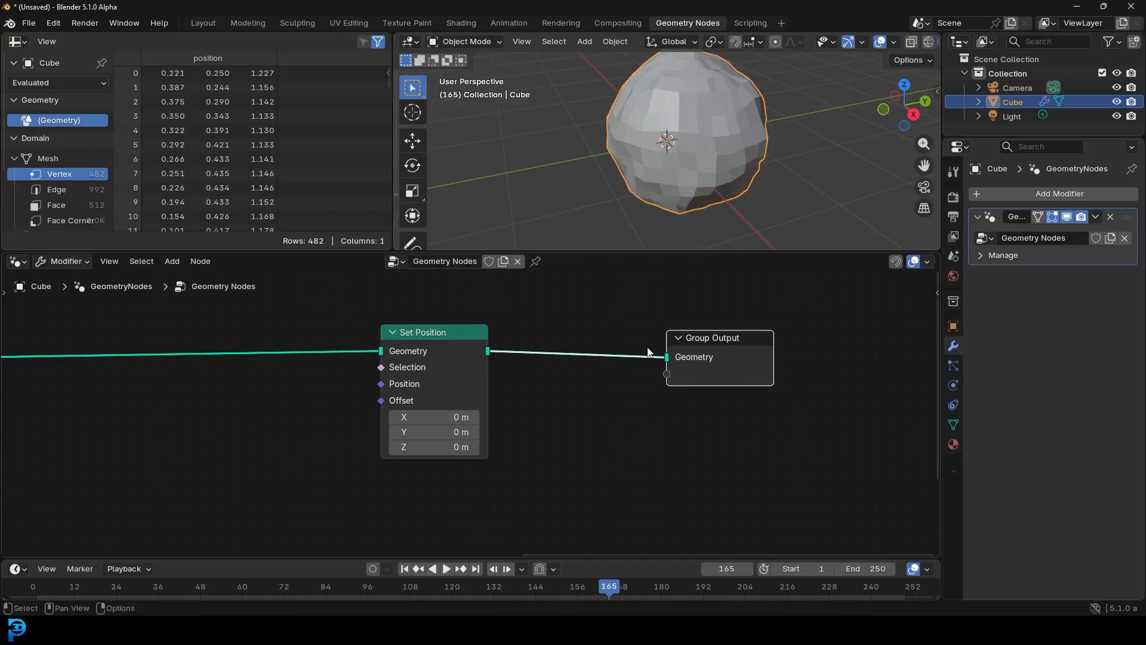
{"action": "type", "text": "Jo"}
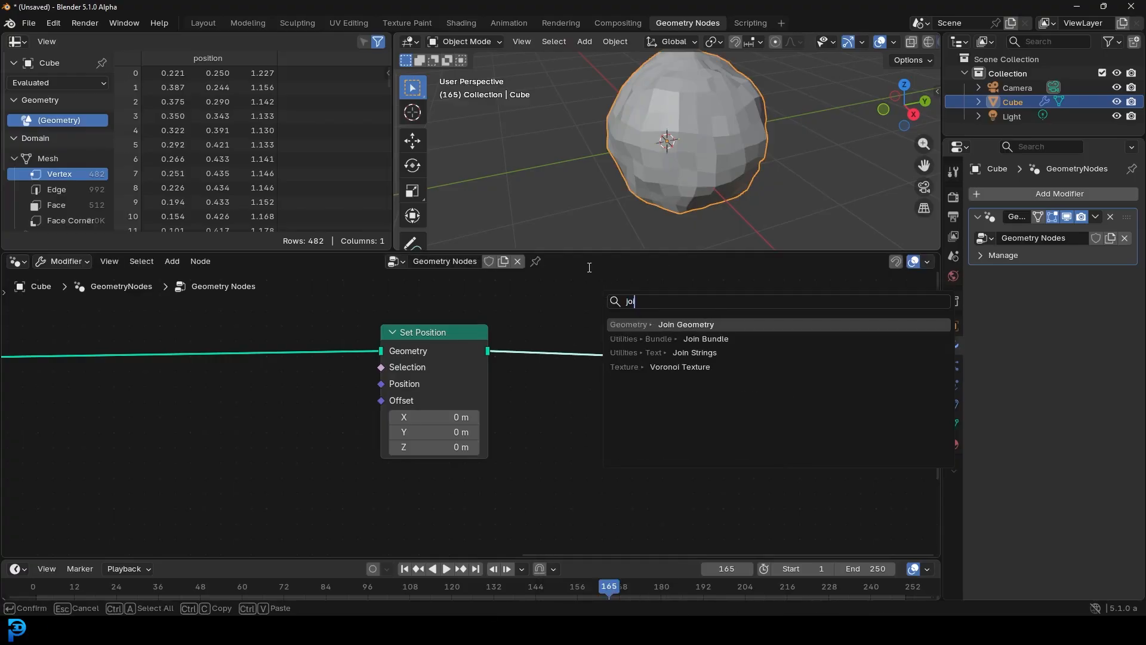
{"action": "left_click", "coordinate": [685, 325]}
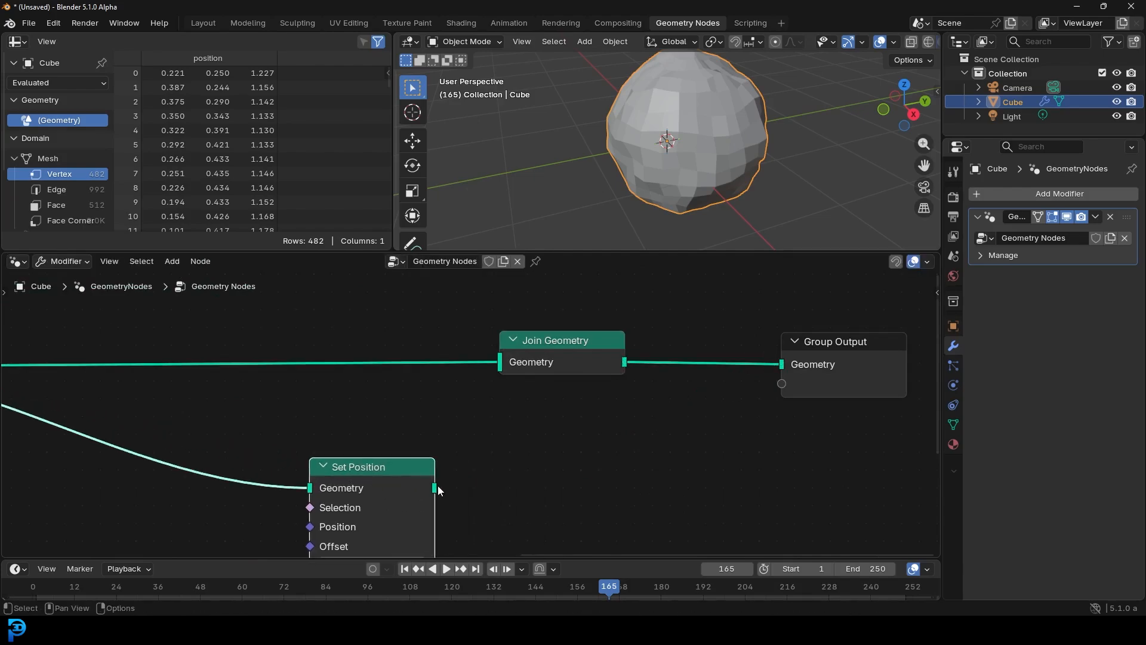
{"action": "left_click_drag", "start_coordinate": [435, 487], "coordinate": [500, 362]}
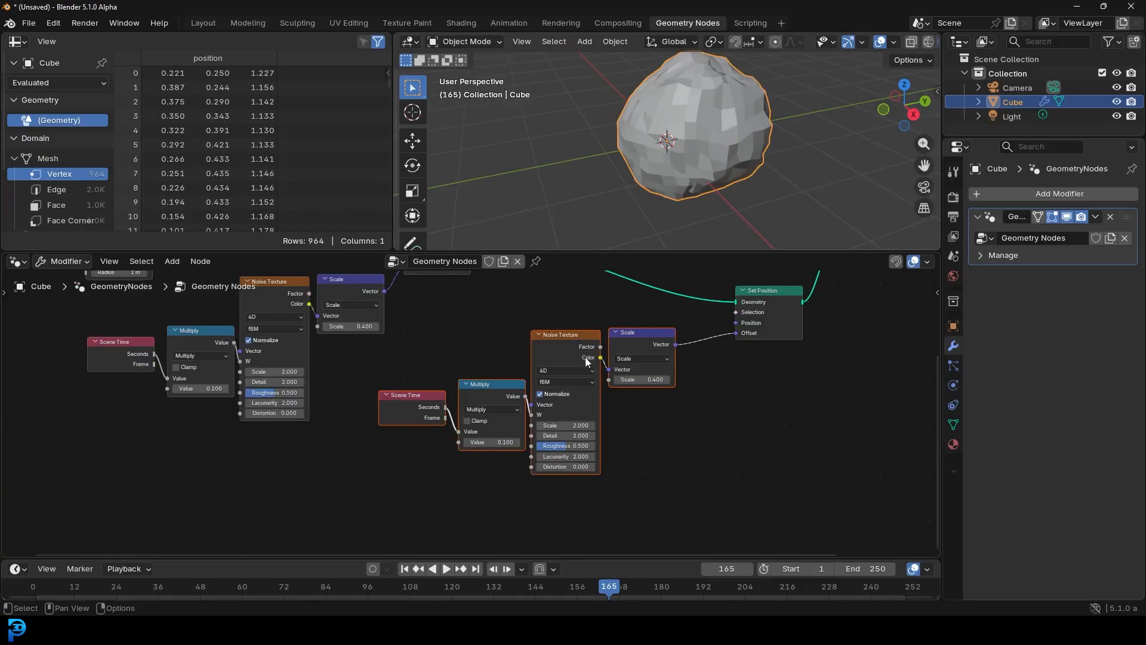
{"action": "mouse_move", "coordinate": [530, 336]}
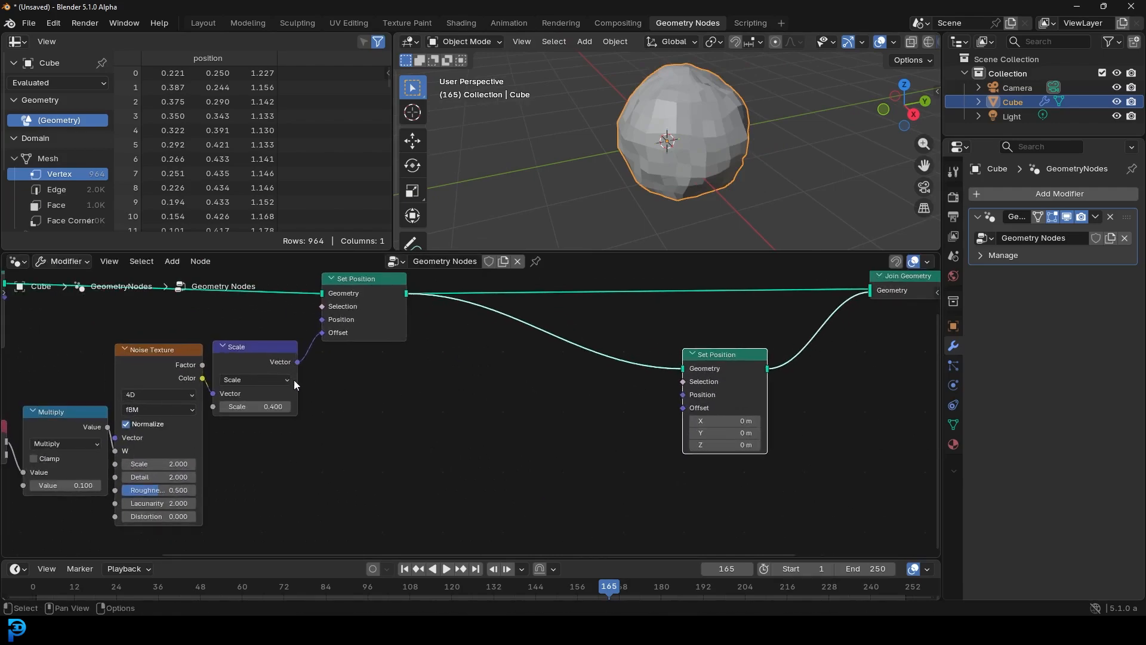
{"action": "mouse_move", "coordinate": [653, 435]}
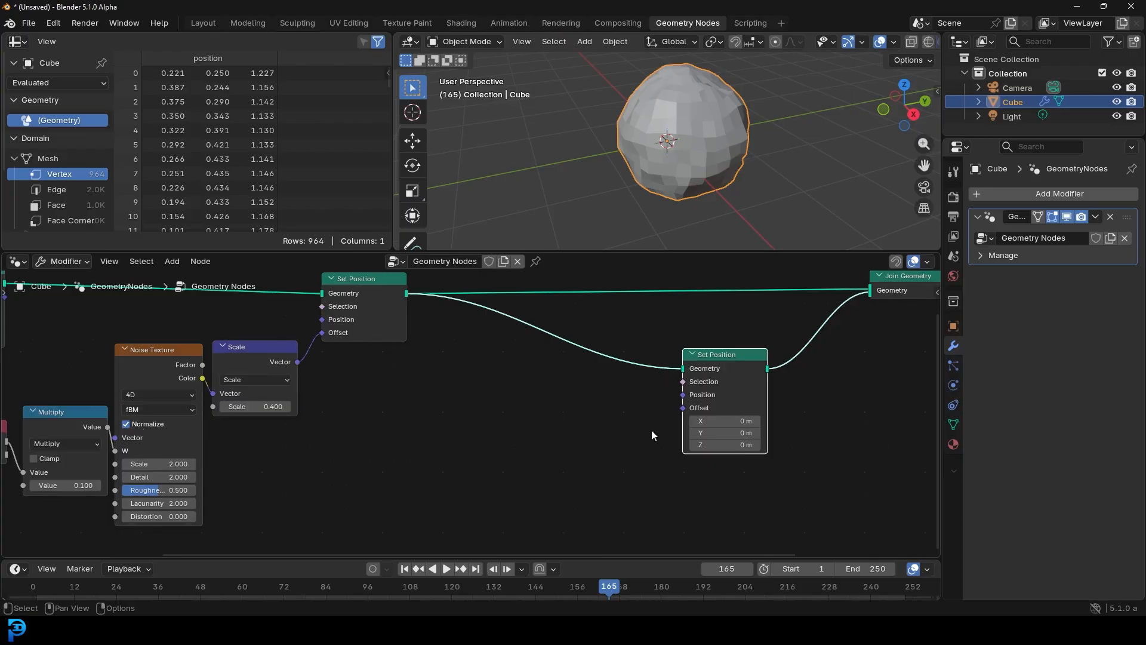
{"action": "mouse_move", "coordinate": [710, 402]}
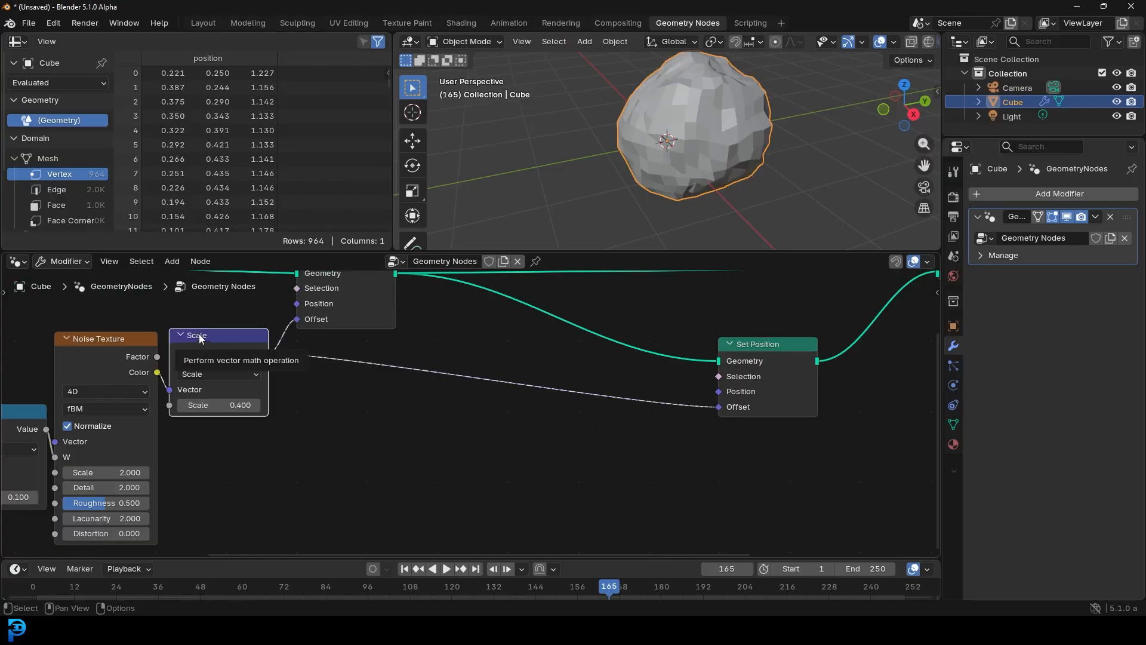
{"action": "mouse_move", "coordinate": [251, 330]}
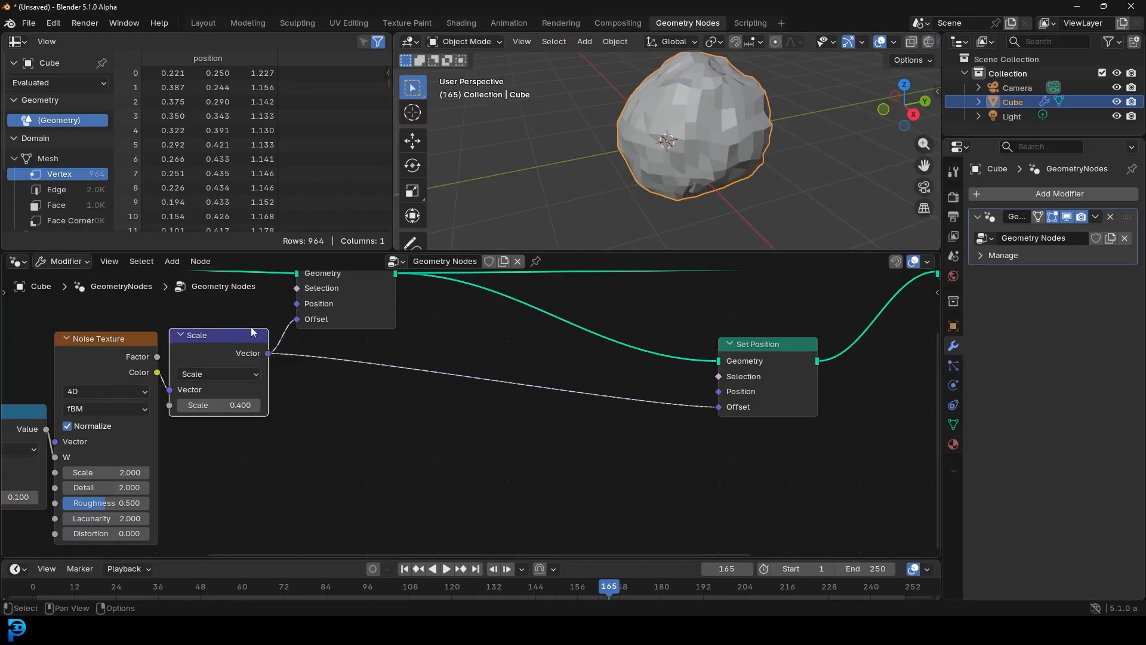
{"action": "mouse_move", "coordinate": [621, 384]}
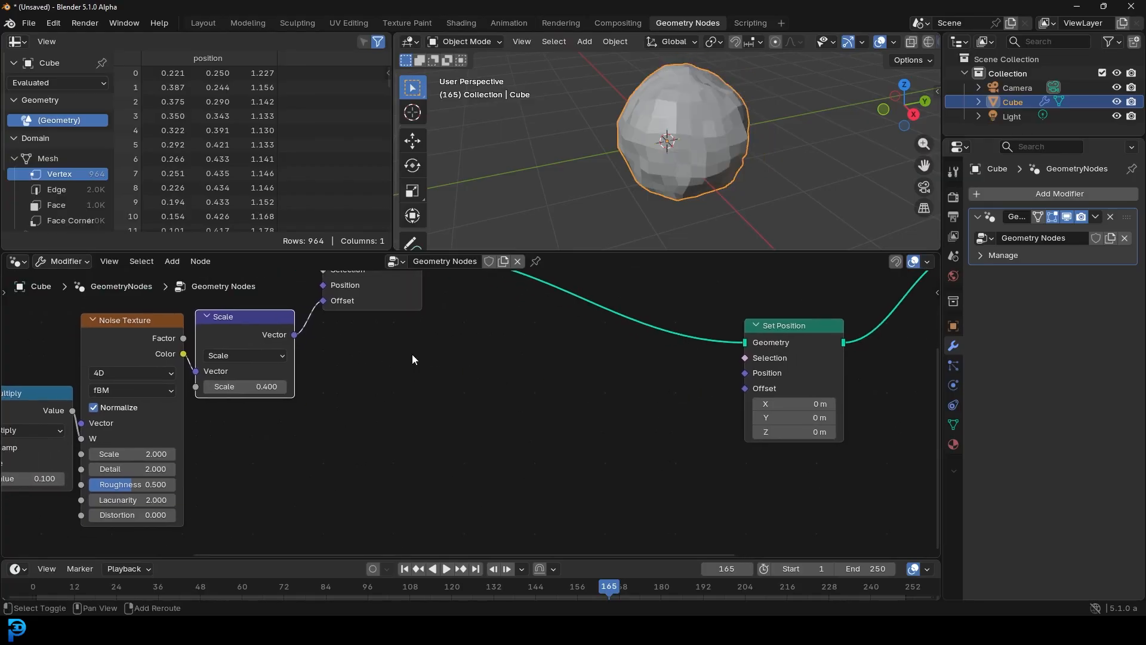
Add a Combine Bundle and link the scaled noise vector, noise colour and Multiply value into it
{"action": "type", "text": "b"}
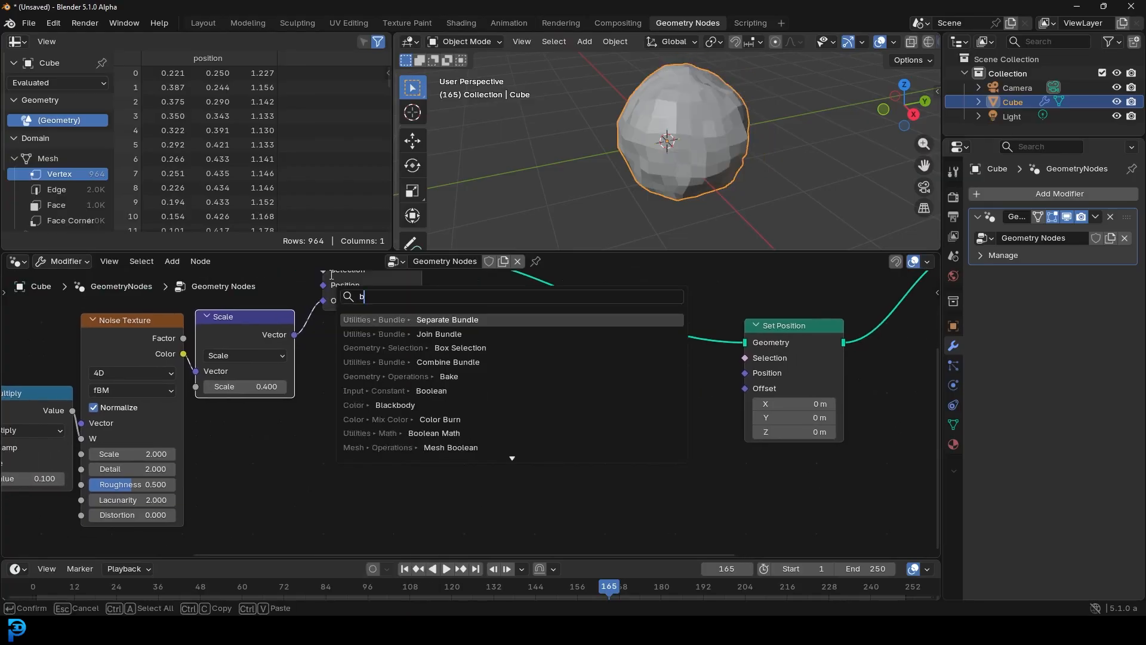
{"action": "type", "text": "und"}
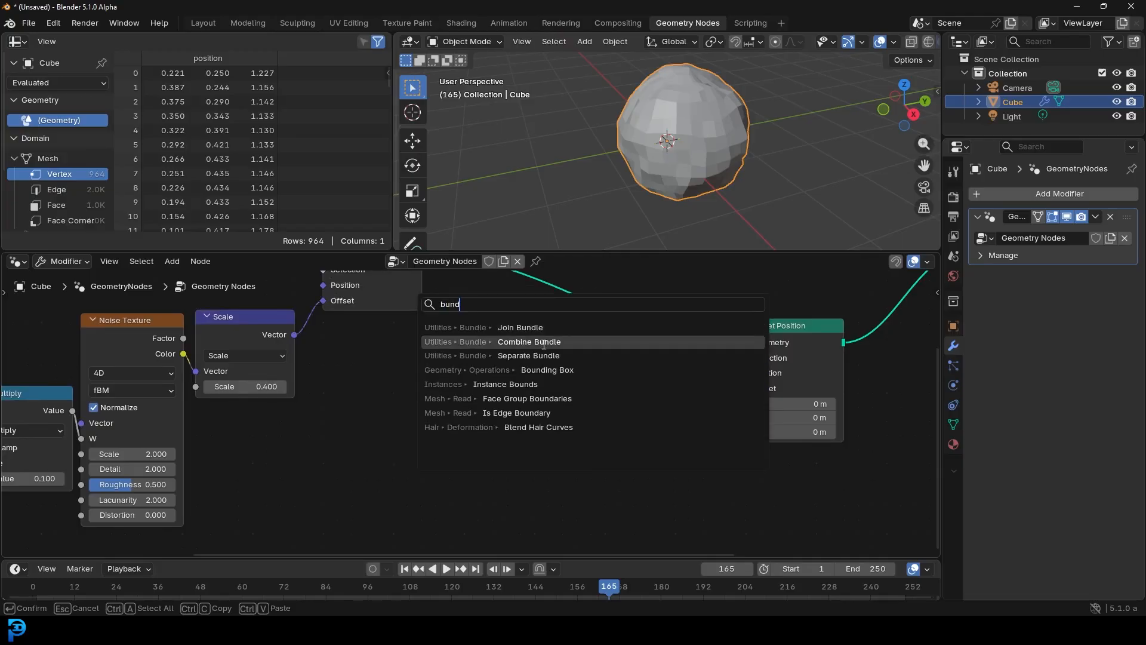
{"action": "left_click", "coordinate": [529, 341]}
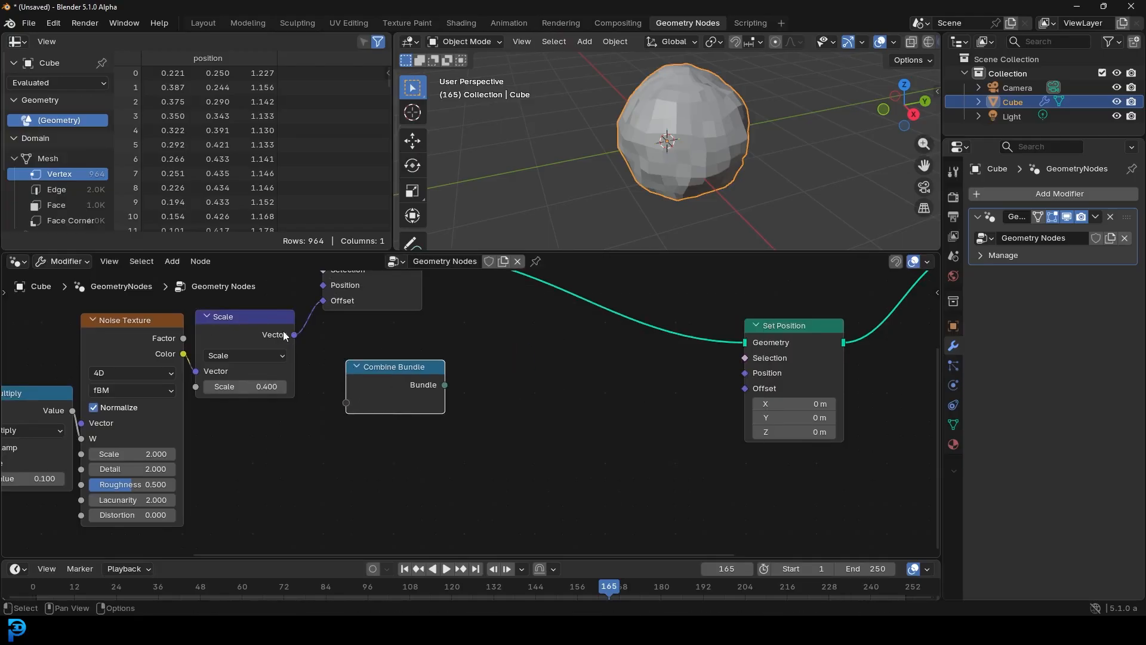
{"action": "left_click_drag", "start_coordinate": [293, 334], "coordinate": [346, 403]}
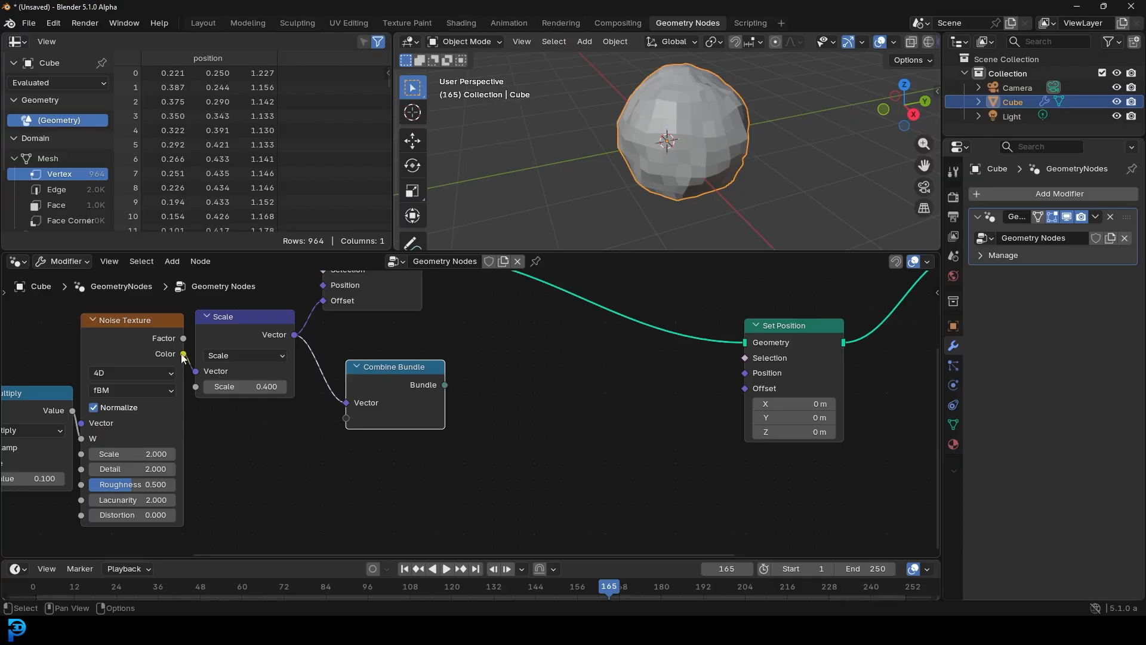
{"action": "left_click_drag", "start_coordinate": [182, 354], "coordinate": [282, 450]}
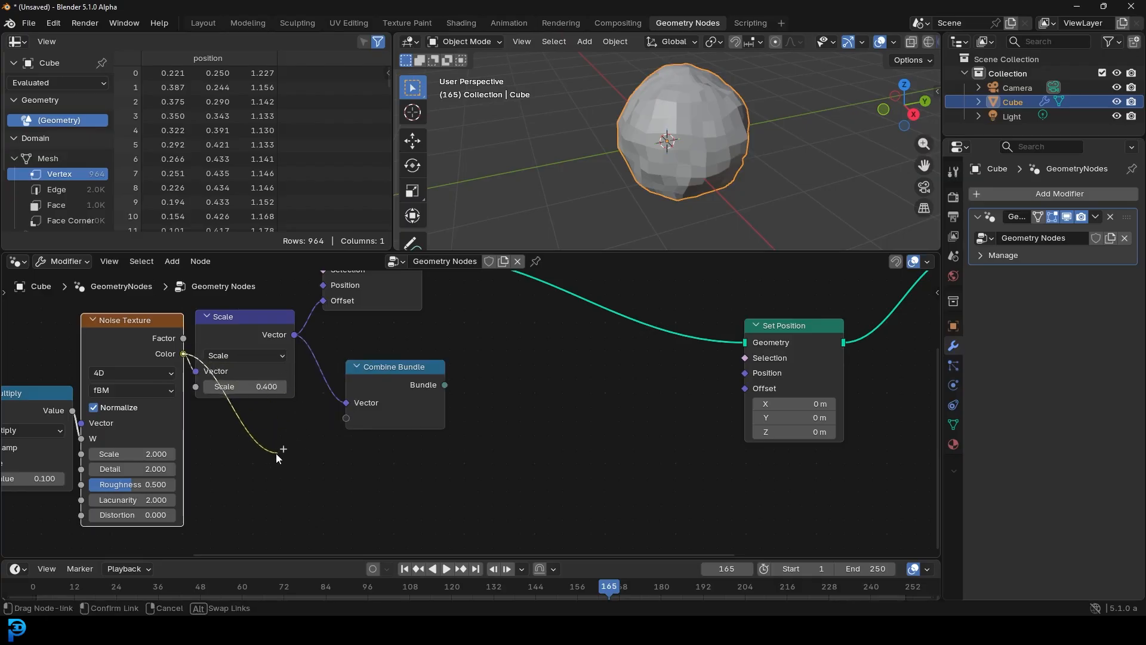
{"action": "left_click_drag", "start_coordinate": [184, 354], "coordinate": [347, 418]}
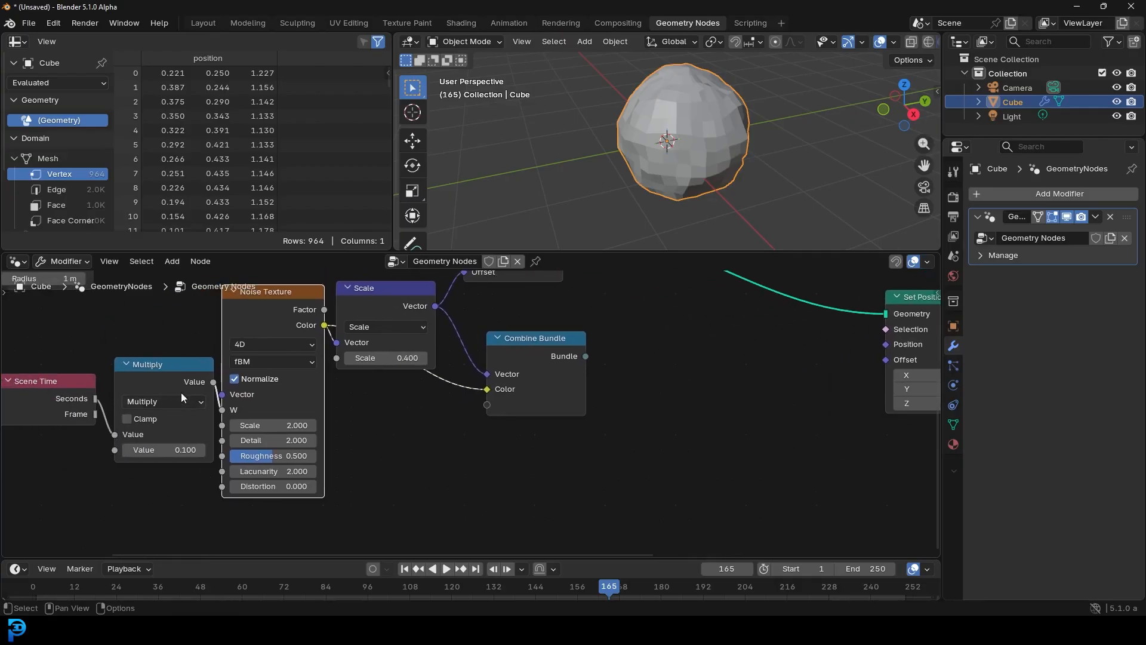
{"action": "left_click_drag", "start_coordinate": [207, 386], "coordinate": [244, 464]}
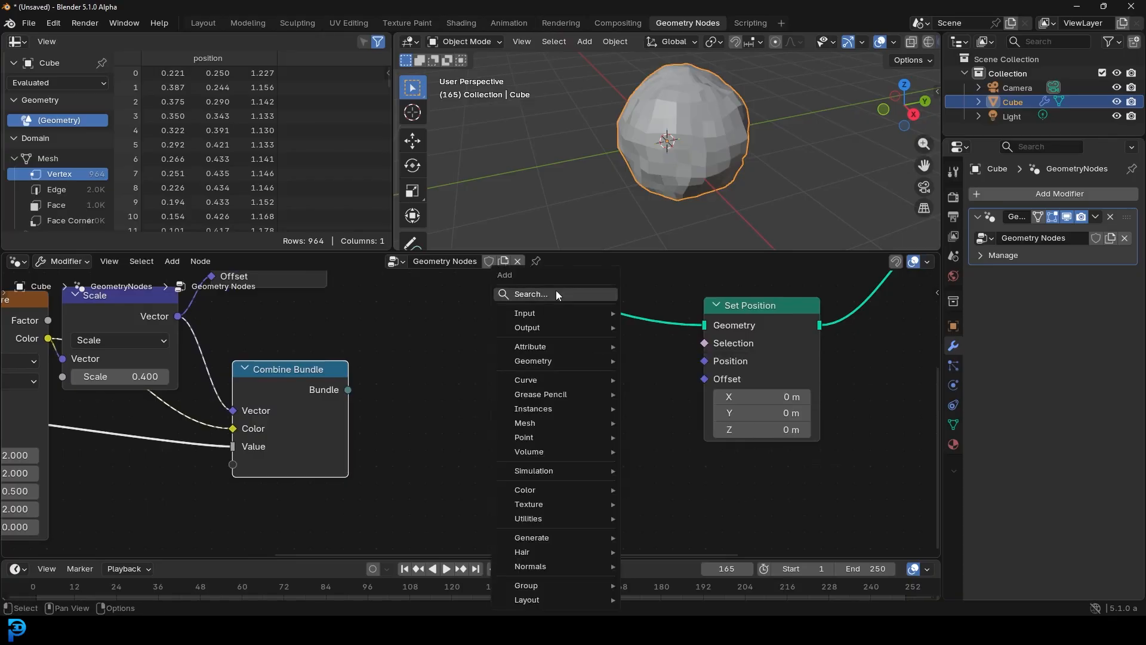
Add a Separate Bundle, drive the second Set Position offset from its outputs and play the timeline to preview
{"action": "type", "text": "bund"}
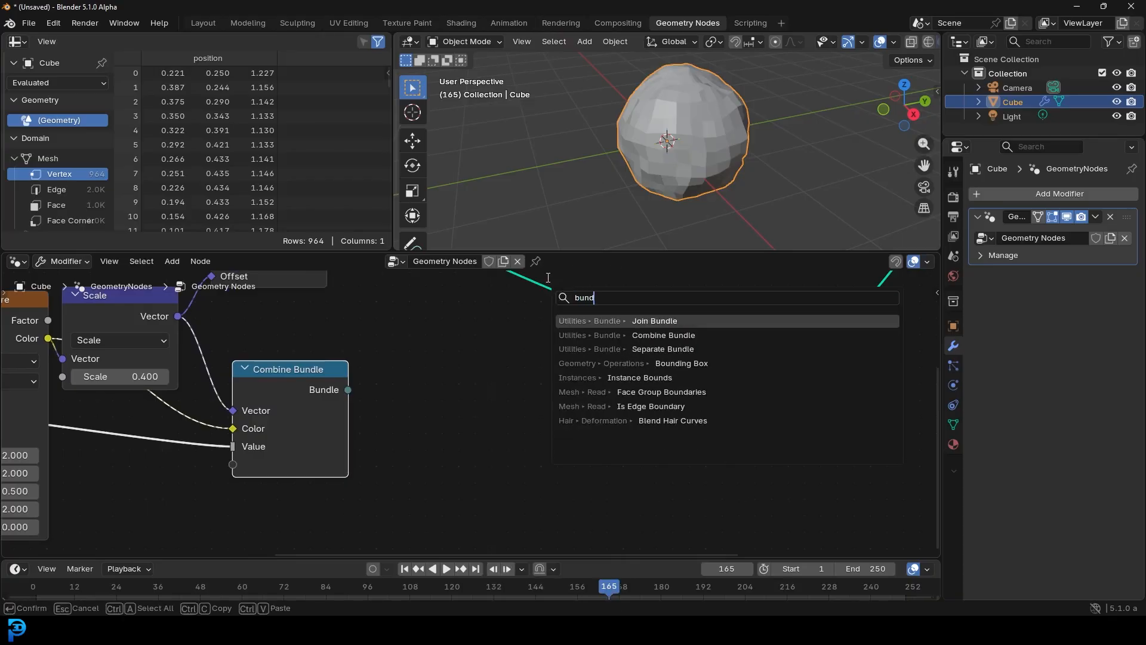
{"action": "mouse_move", "coordinate": [662, 348]}
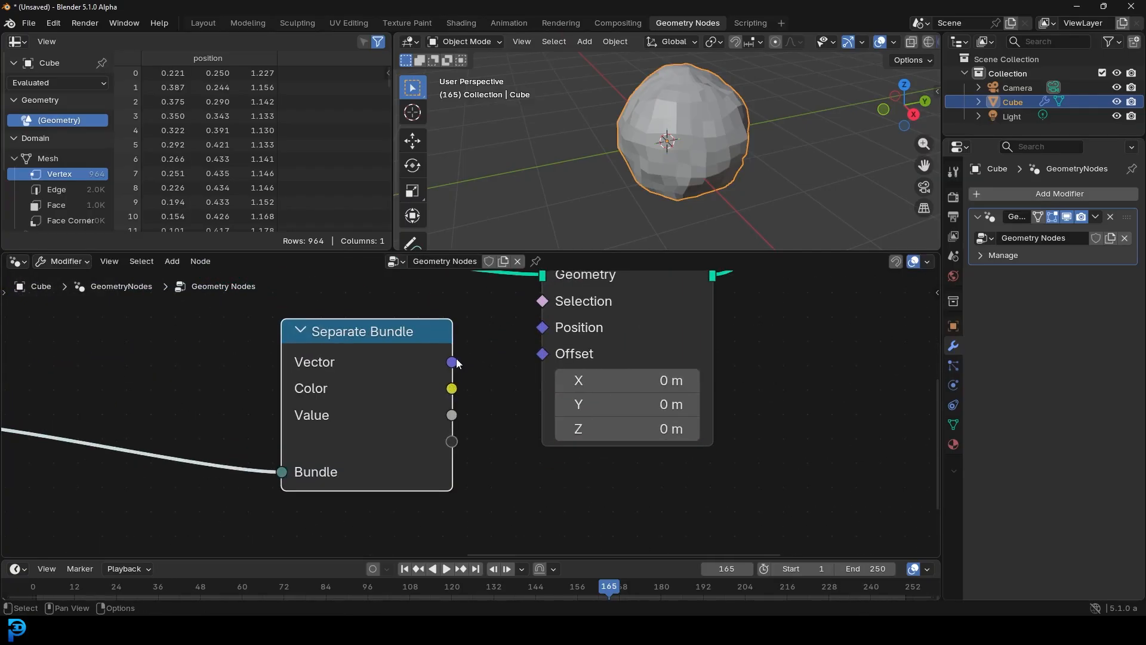
{"action": "left_click_drag", "start_coordinate": [452, 362], "coordinate": [542, 354]}
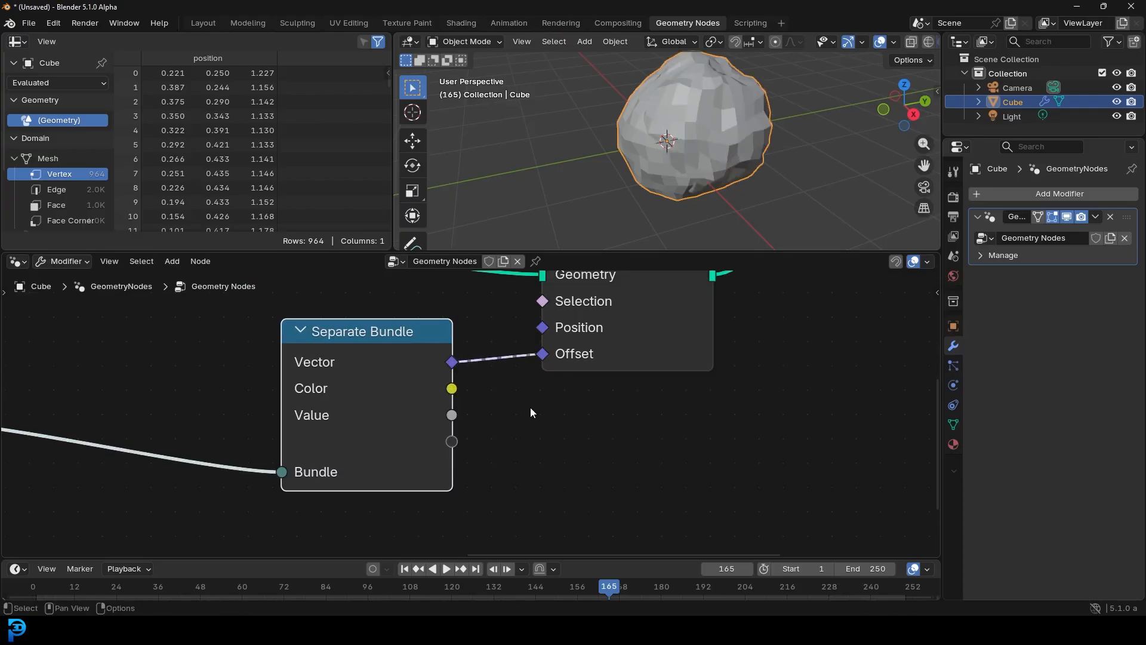
{"action": "left_click", "coordinate": [441, 568]}
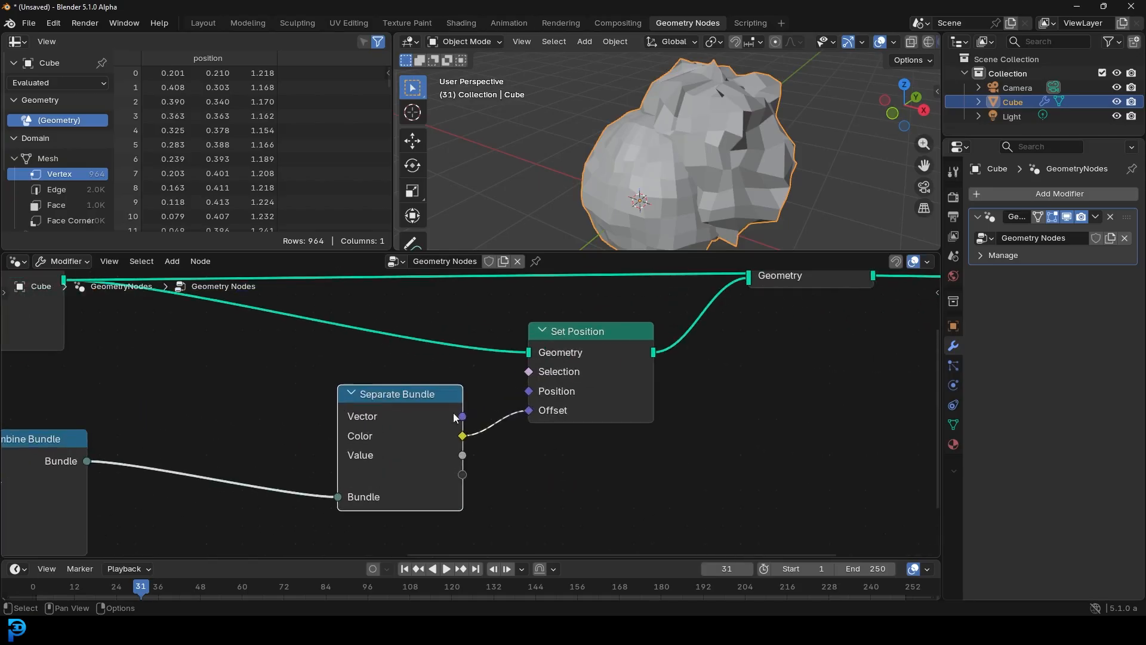
{"action": "left_click_drag", "start_coordinate": [461, 455], "coordinate": [503, 442]}
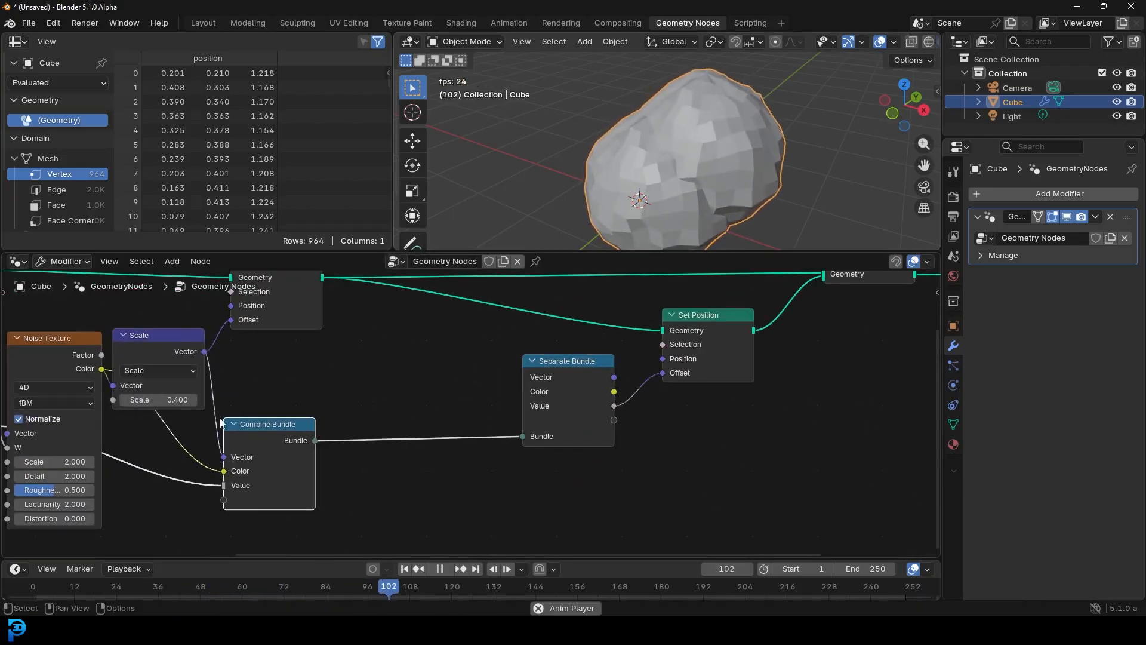
{"action": "left_click", "coordinate": [438, 568]}
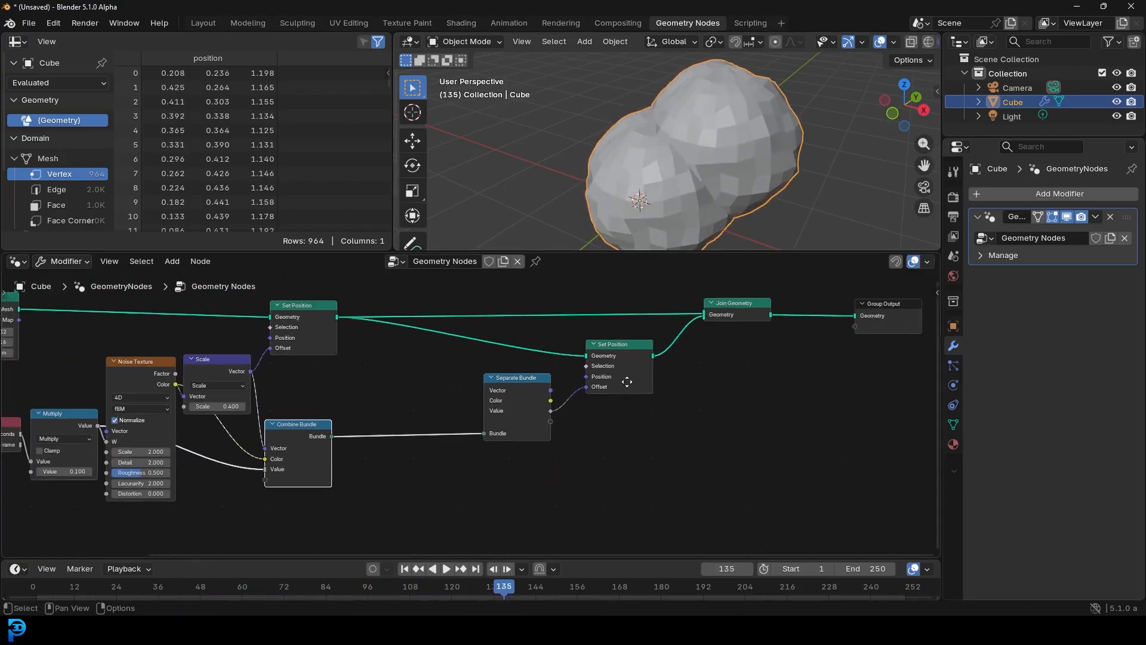
{"action": "left_click", "coordinate": [445, 571]}
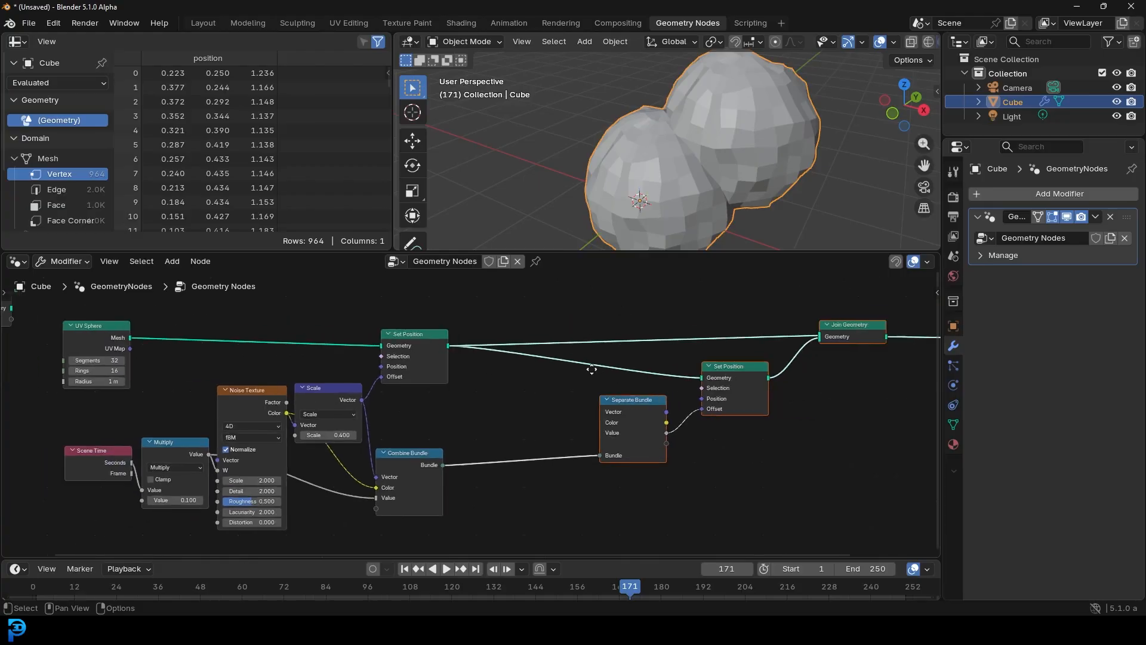
{"action": "scroll", "scroll_direction": "down", "scroll_amount": 3}
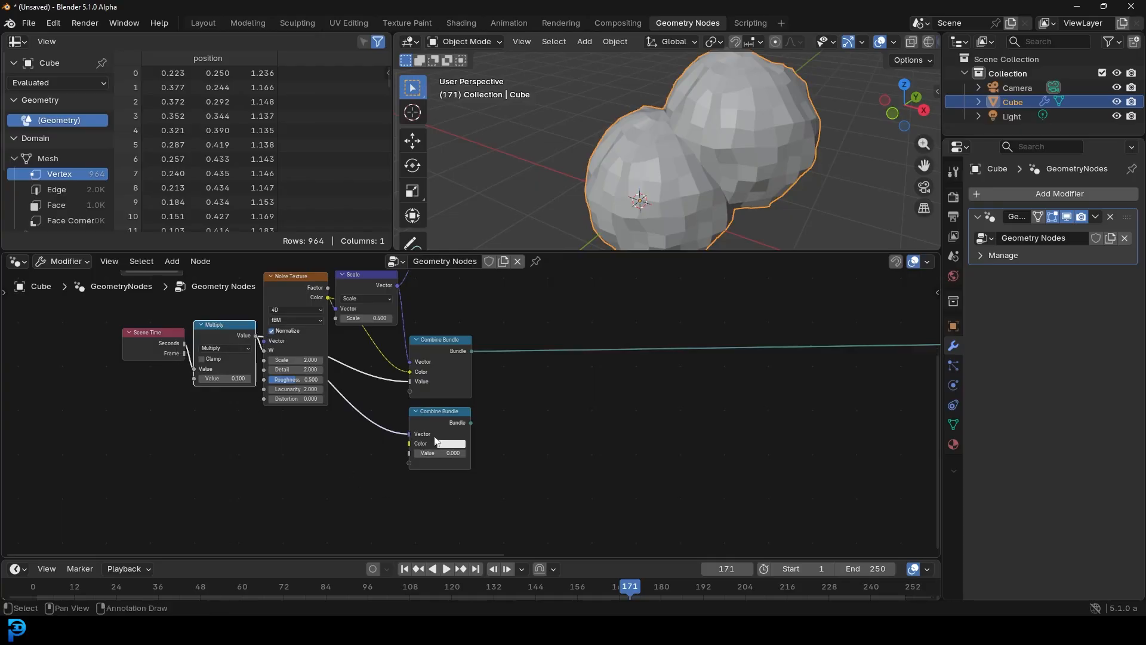
Add a second Combine Bundle node placed under the first one
{"action": "left_click", "coordinate": [172, 261]}
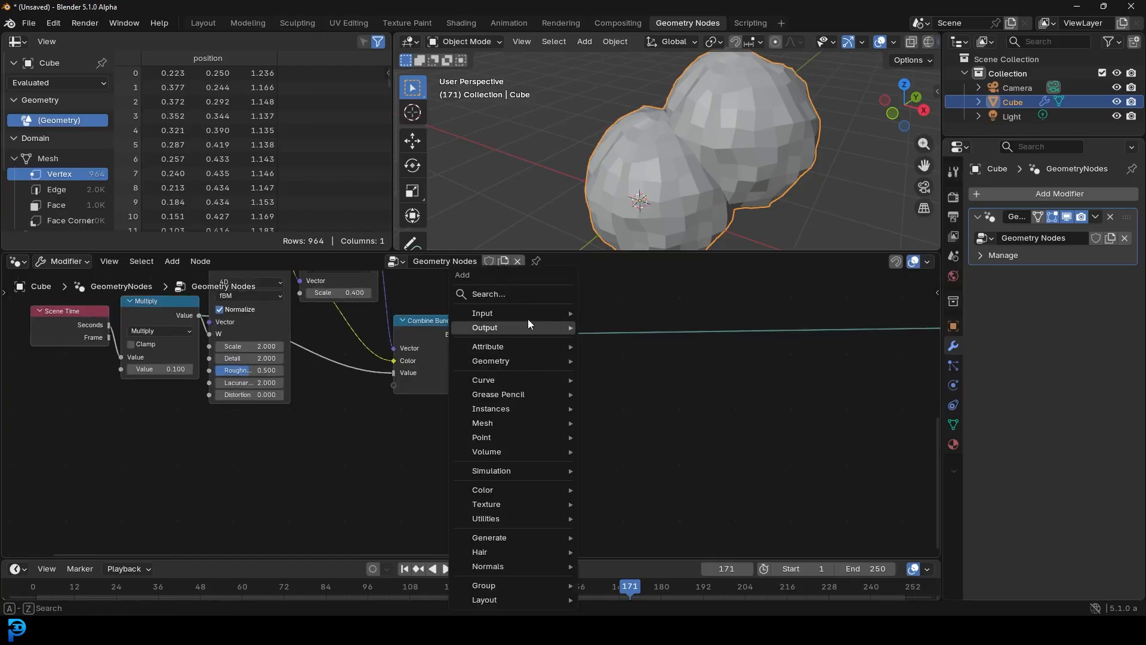
{"action": "type", "text": "combin"}
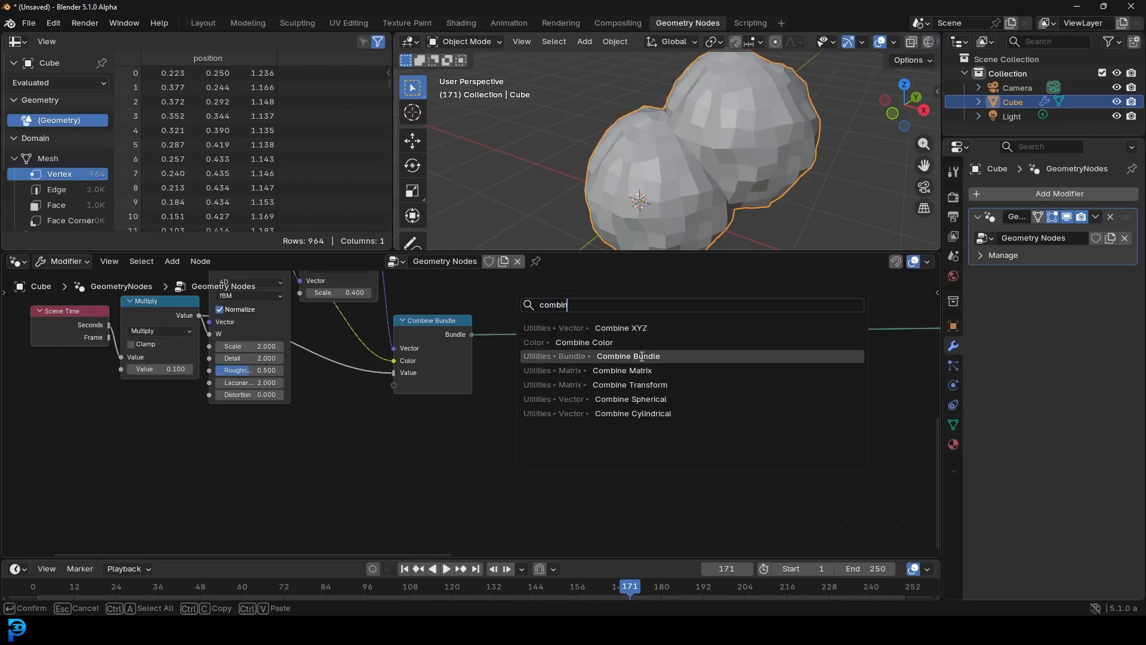
{"action": "left_click", "coordinate": [626, 356]}
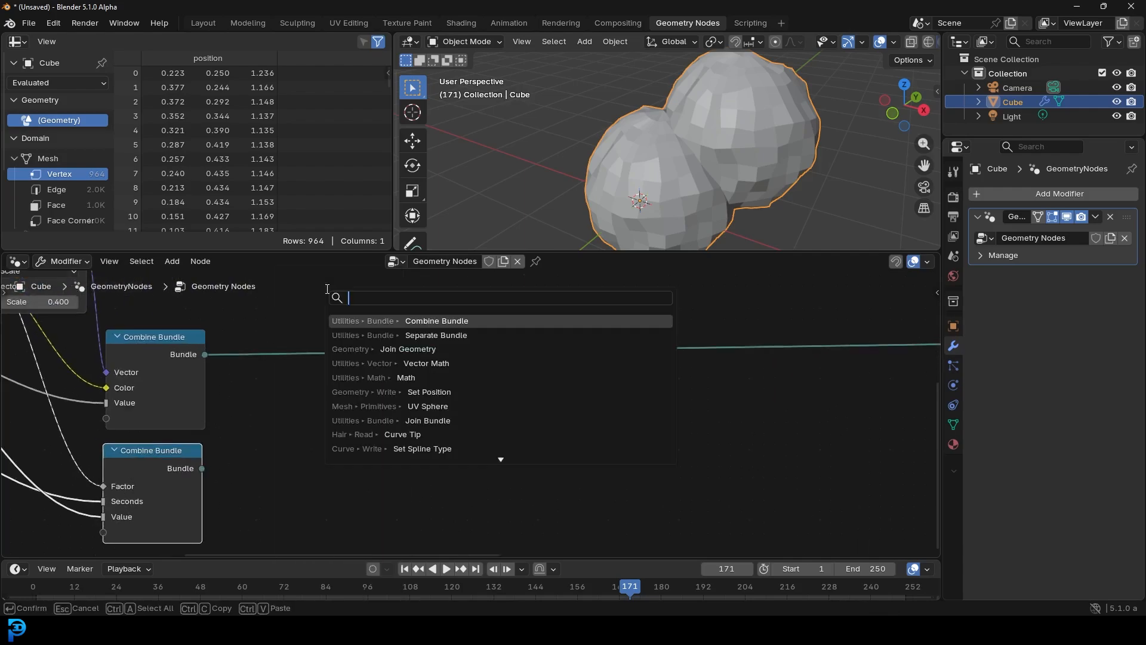
Add a Join Bundle merging both Combine Bundles into the Separate Bundle
{"action": "type", "text": "bundle"}
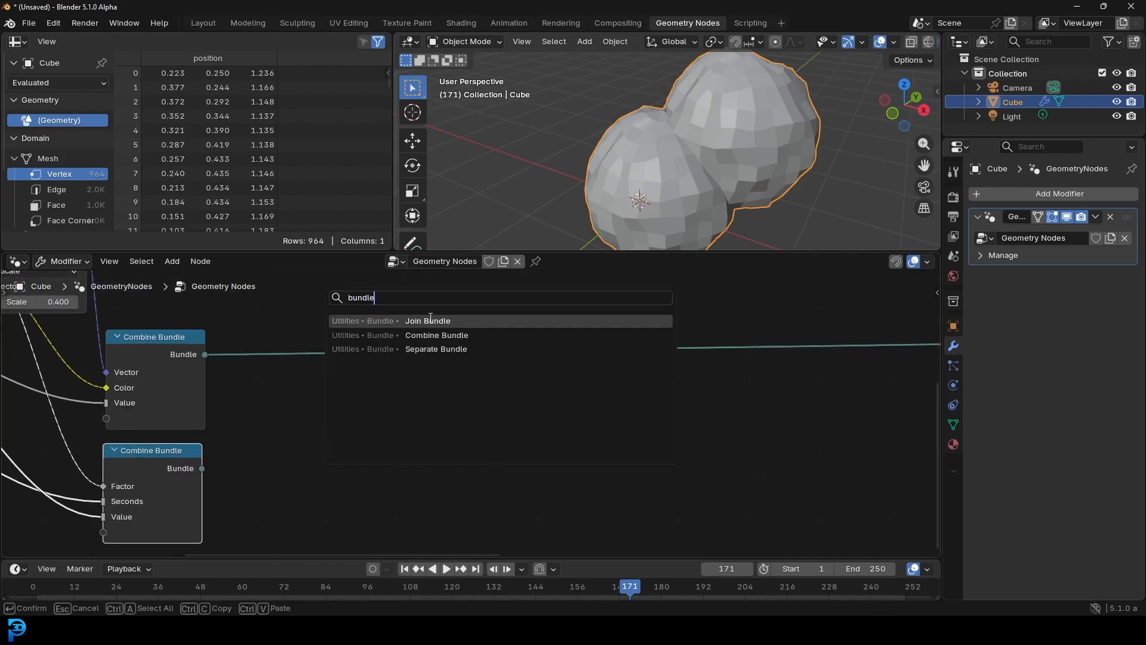
{"action": "left_click", "coordinate": [427, 320]}
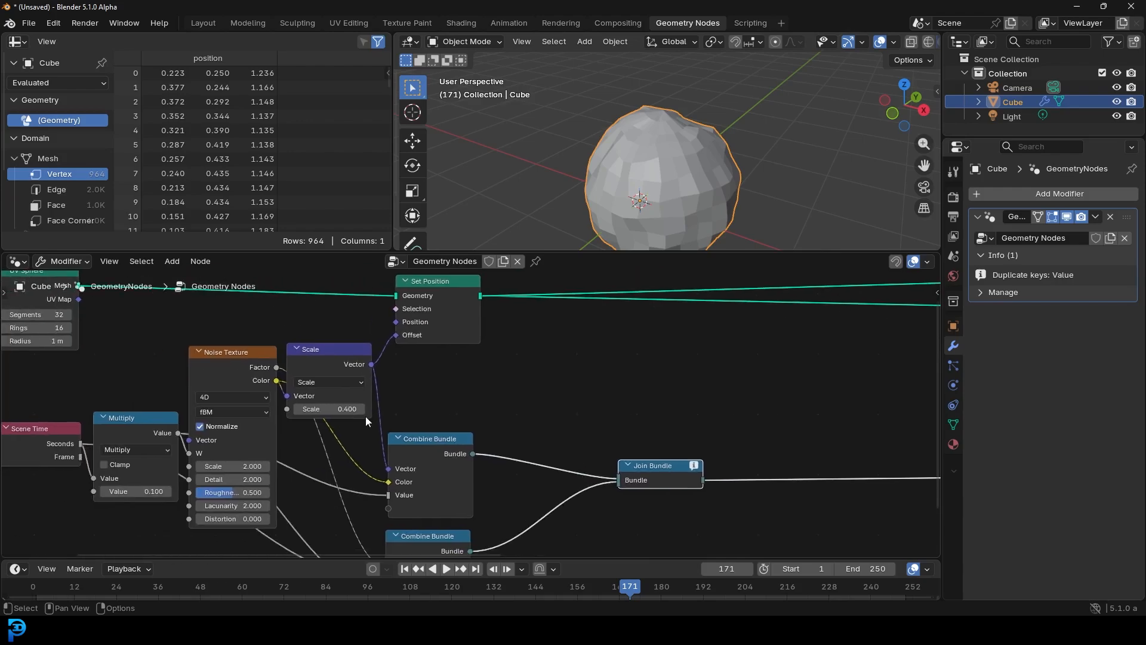
{"action": "scroll", "scroll_direction": "down", "scroll_amount": 3}
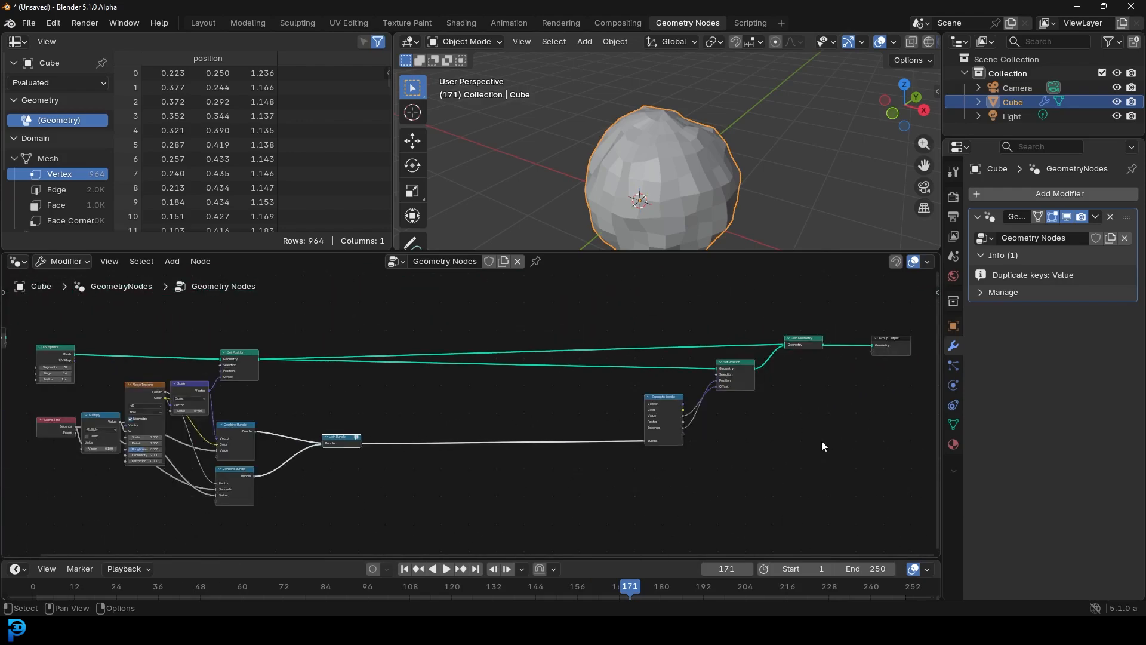